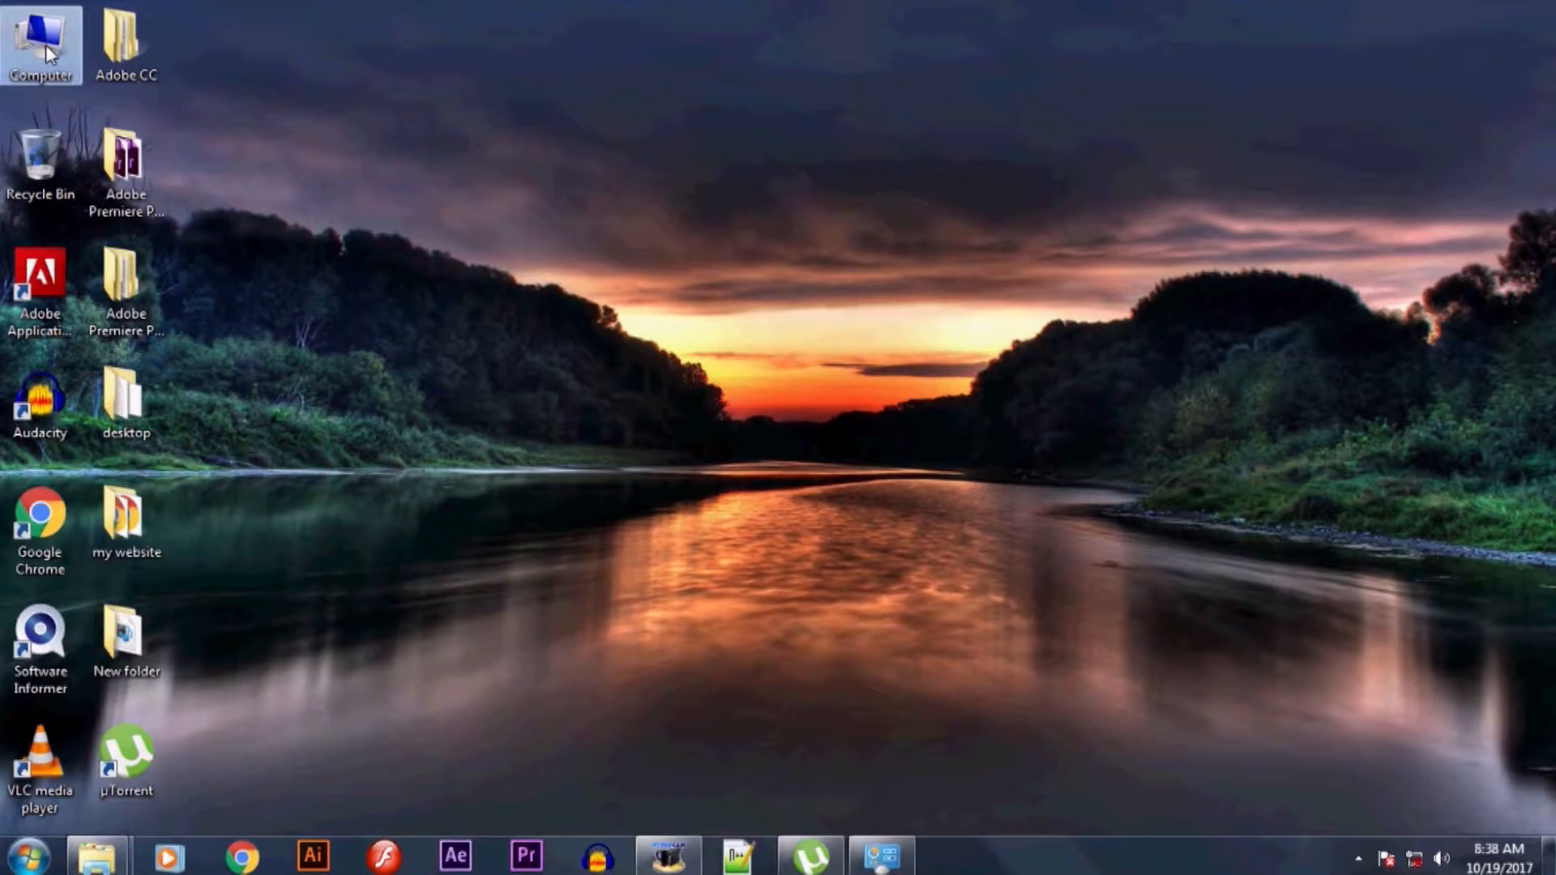
Open the downloaded Adobe Photoshop 7.0 folder and run its Setup application.
{"action": "double_click", "coordinate": [41, 41]}
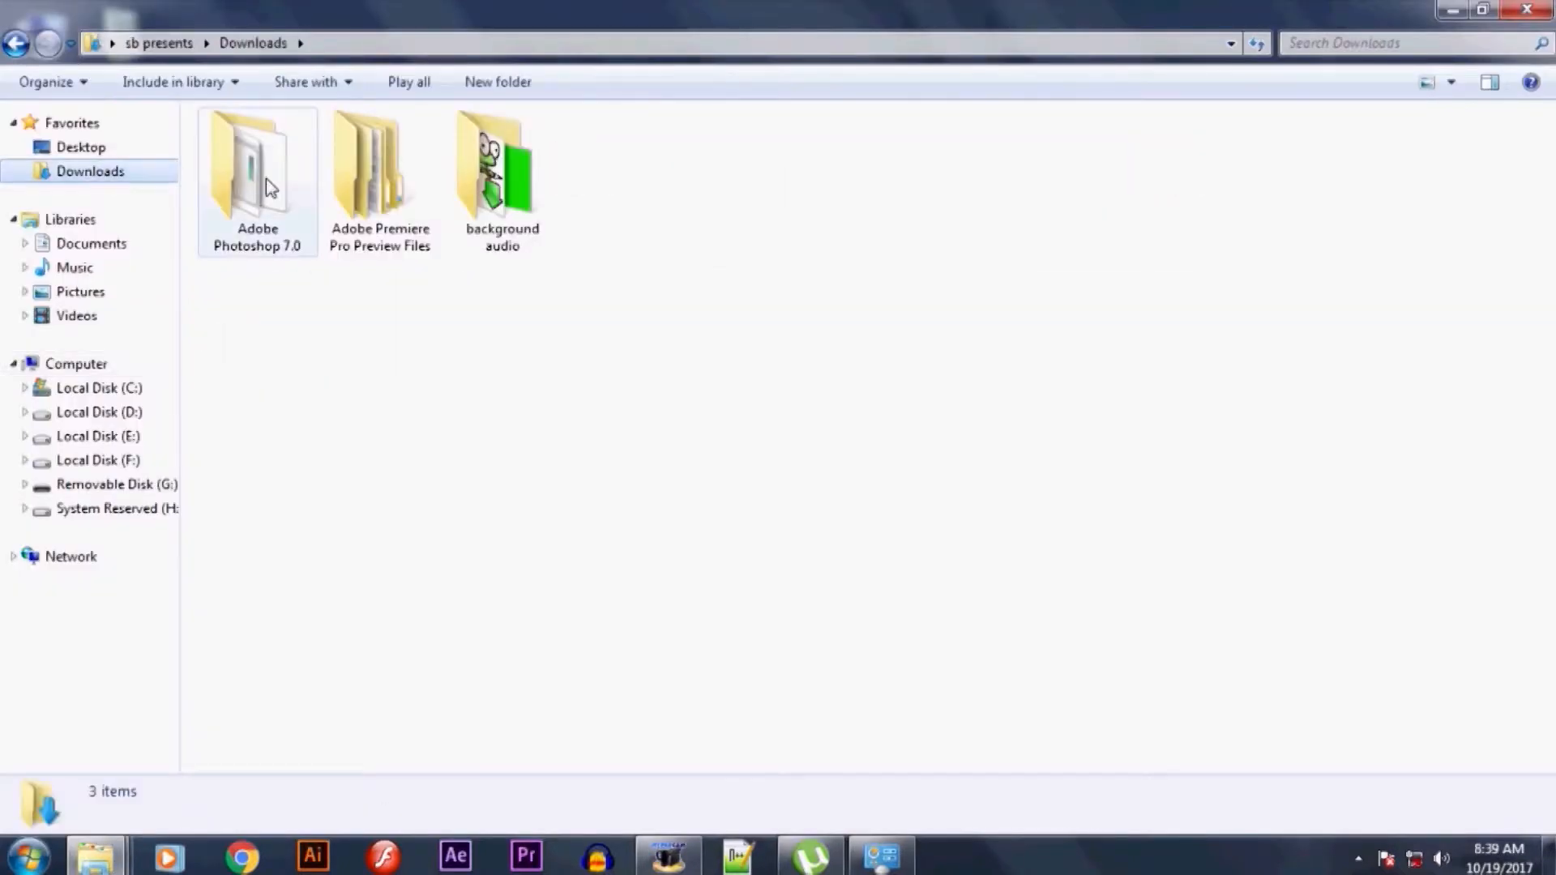
{"action": "double_click", "coordinate": [257, 169]}
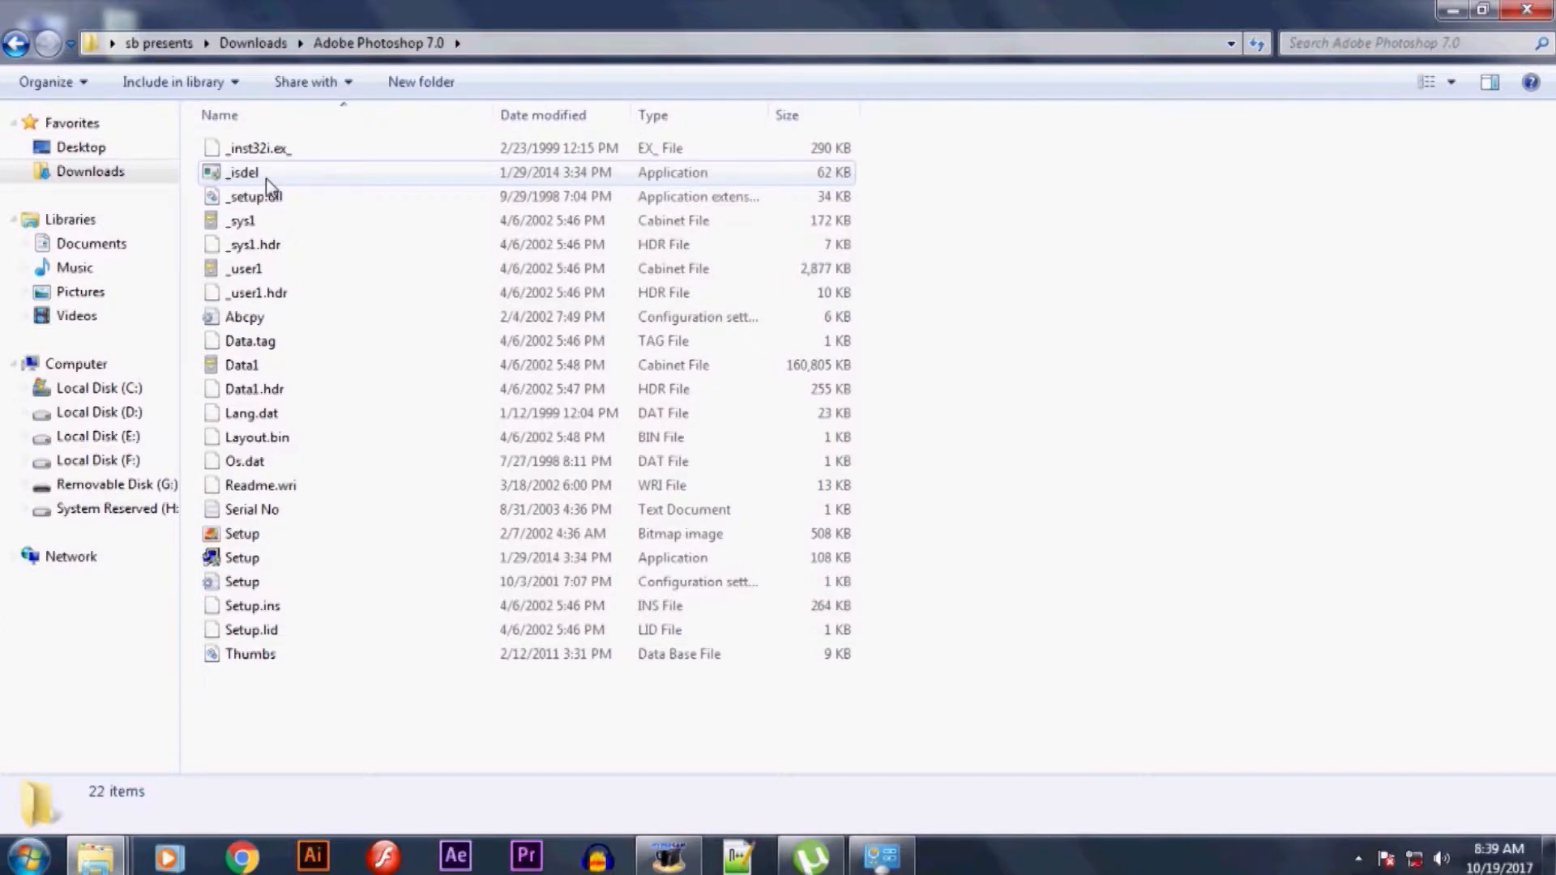
{"action": "mouse_move", "coordinate": [242, 556]}
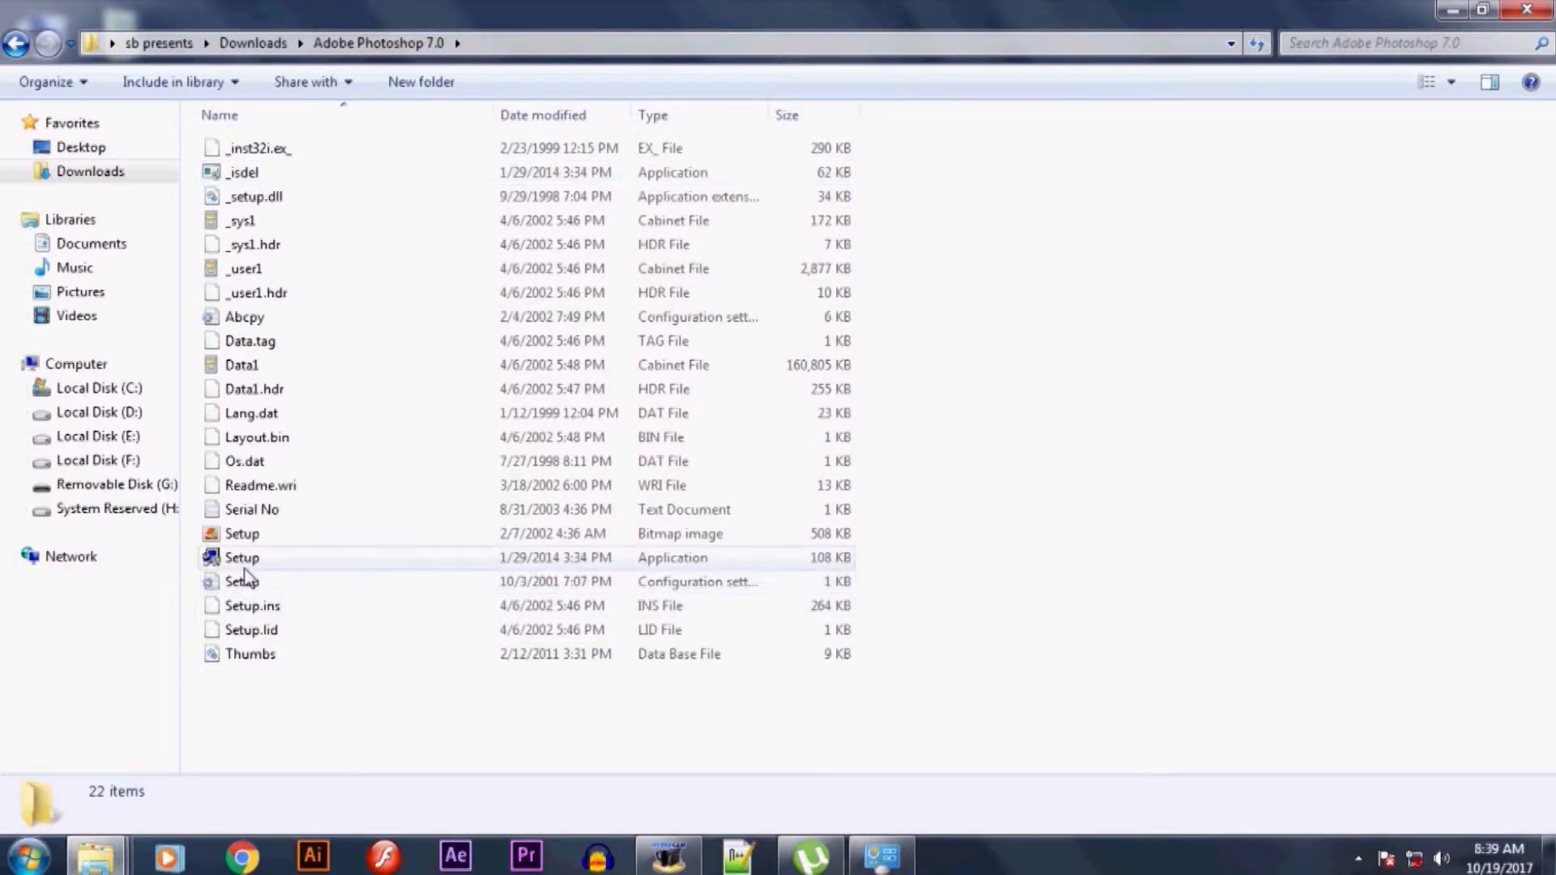
{"action": "left_click", "coordinate": [242, 557]}
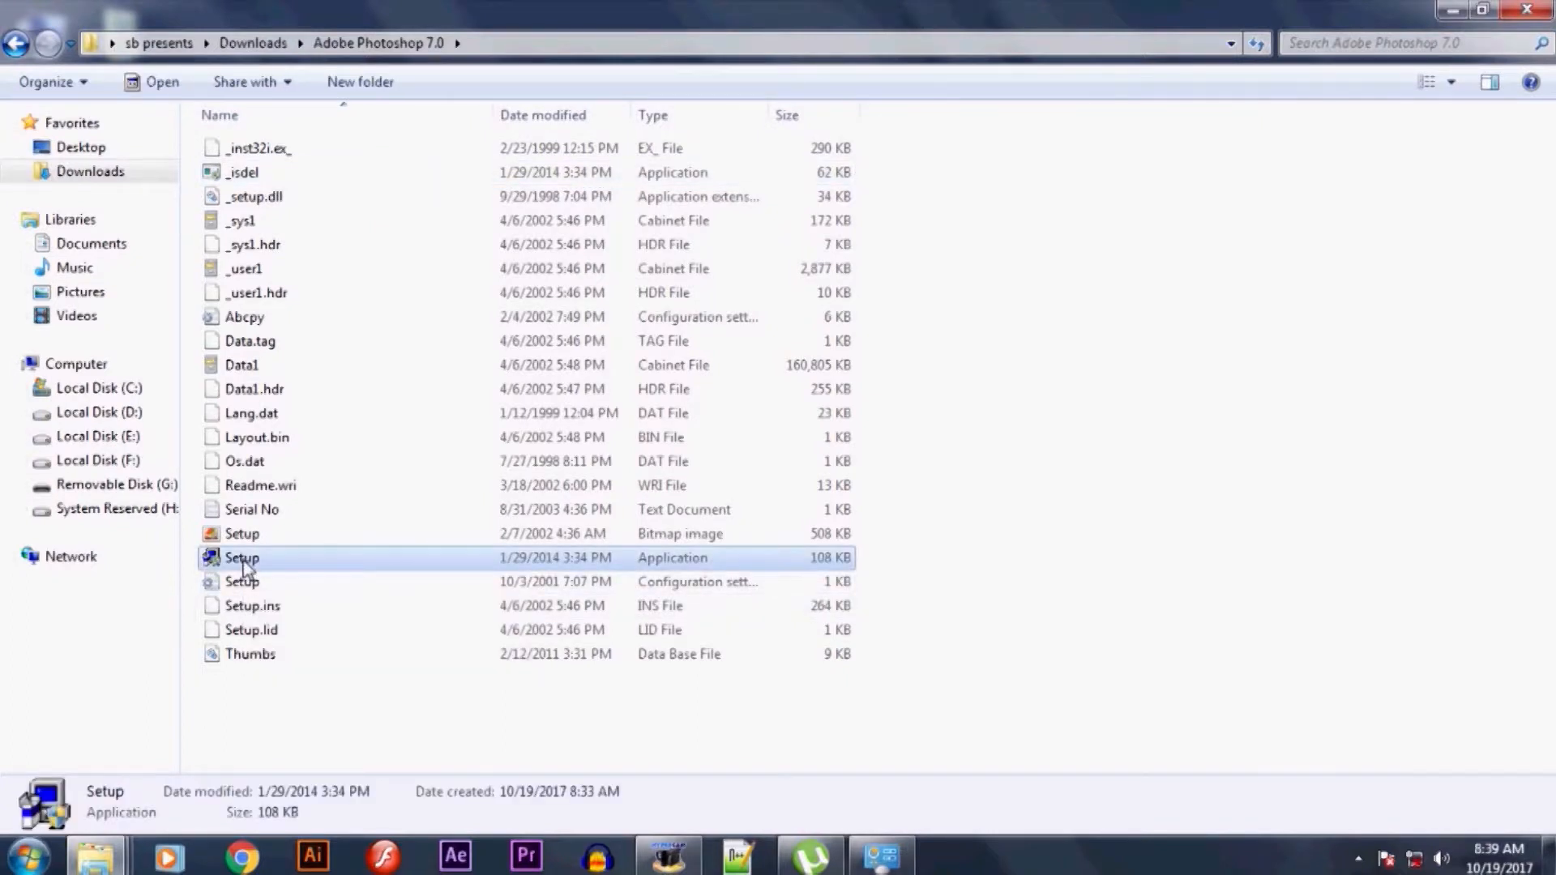
{"action": "double_click", "coordinate": [241, 557]}
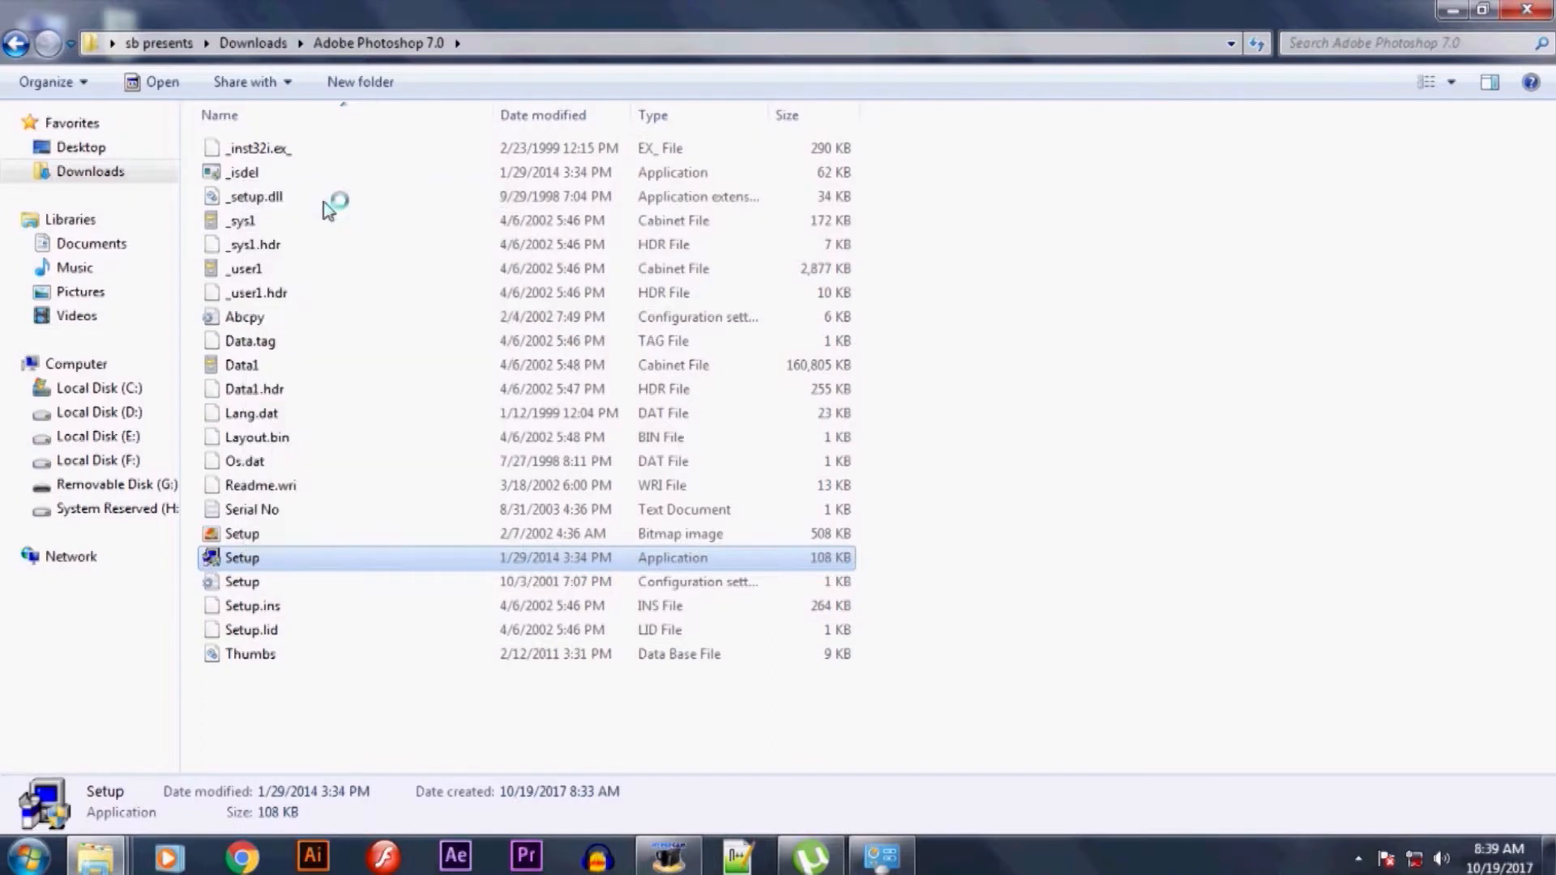
Start Setup, pass the welcome screen, keep US English, and accept the license.
{"action": "double_click", "coordinate": [242, 557]}
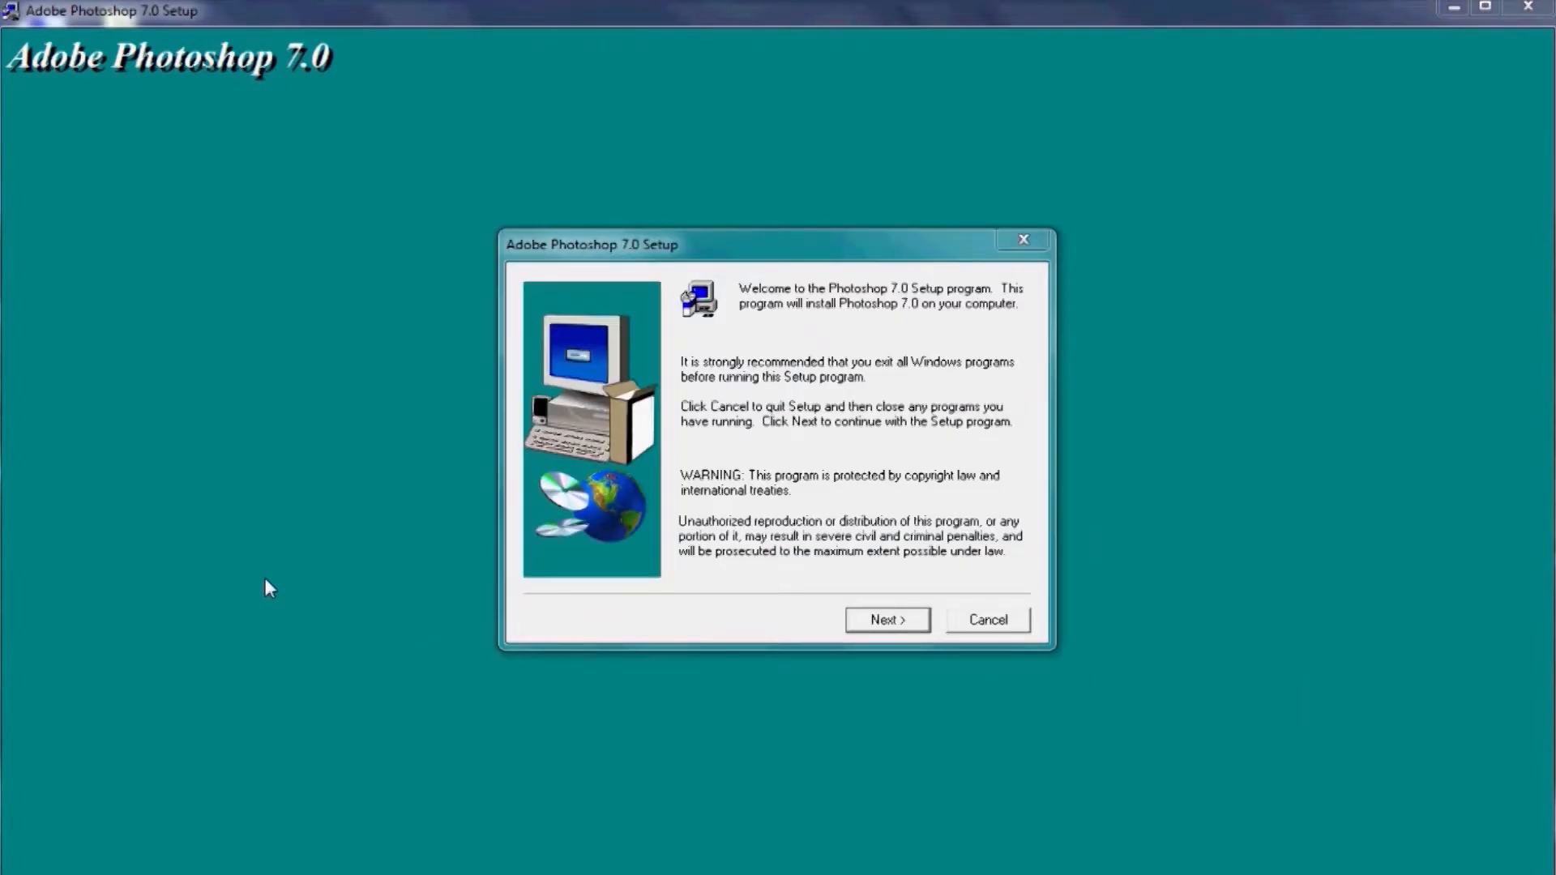
{"action": "mouse_move", "coordinate": [615, 622]}
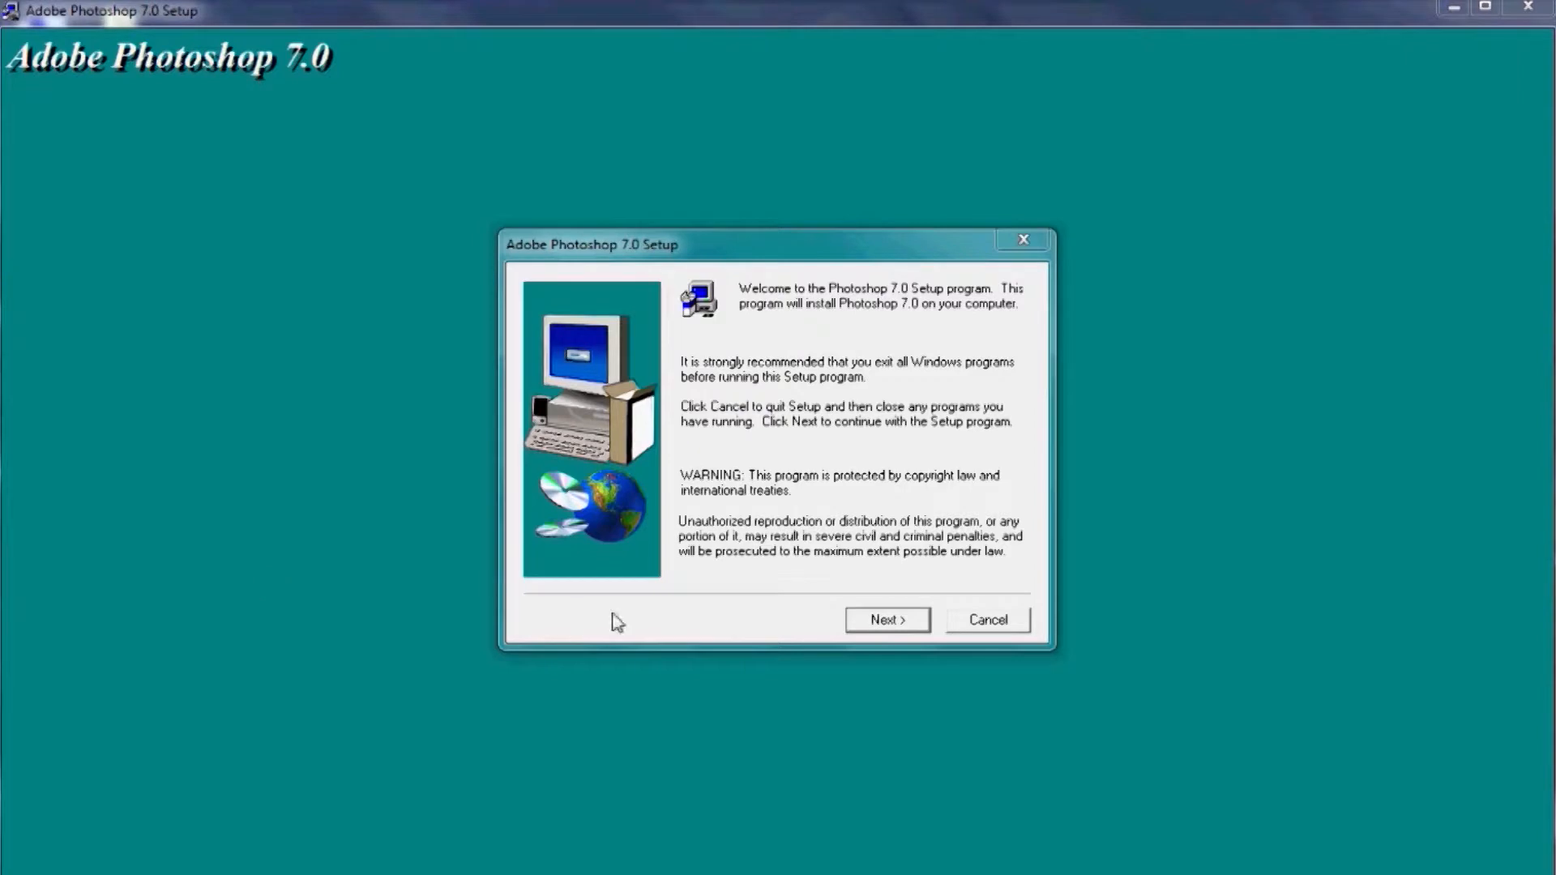
{"action": "left_click", "coordinate": [884, 619]}
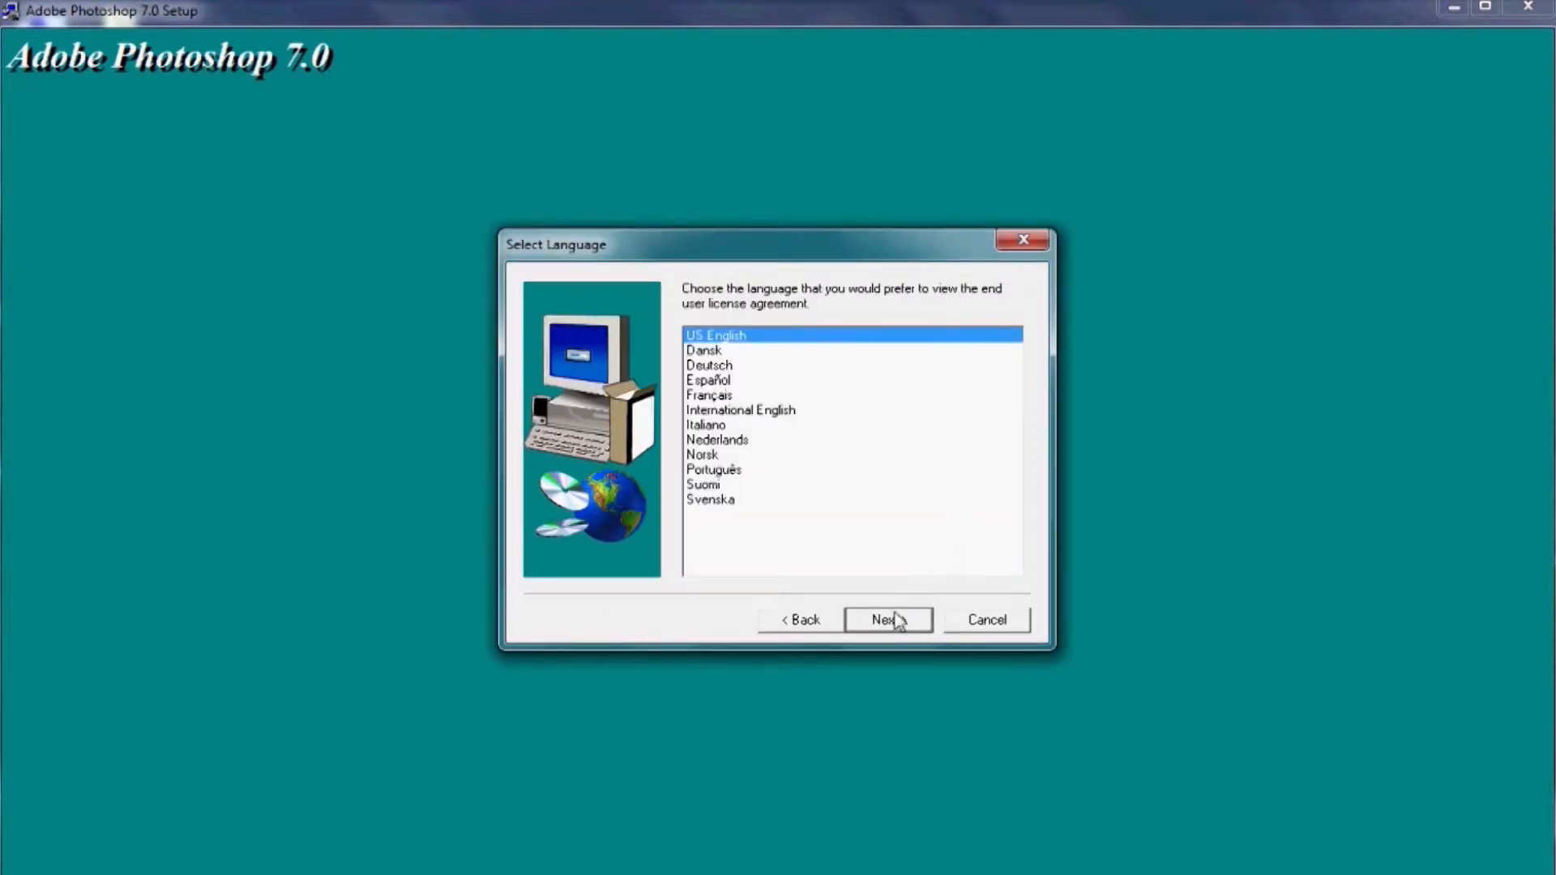
{"action": "left_click", "coordinate": [886, 619]}
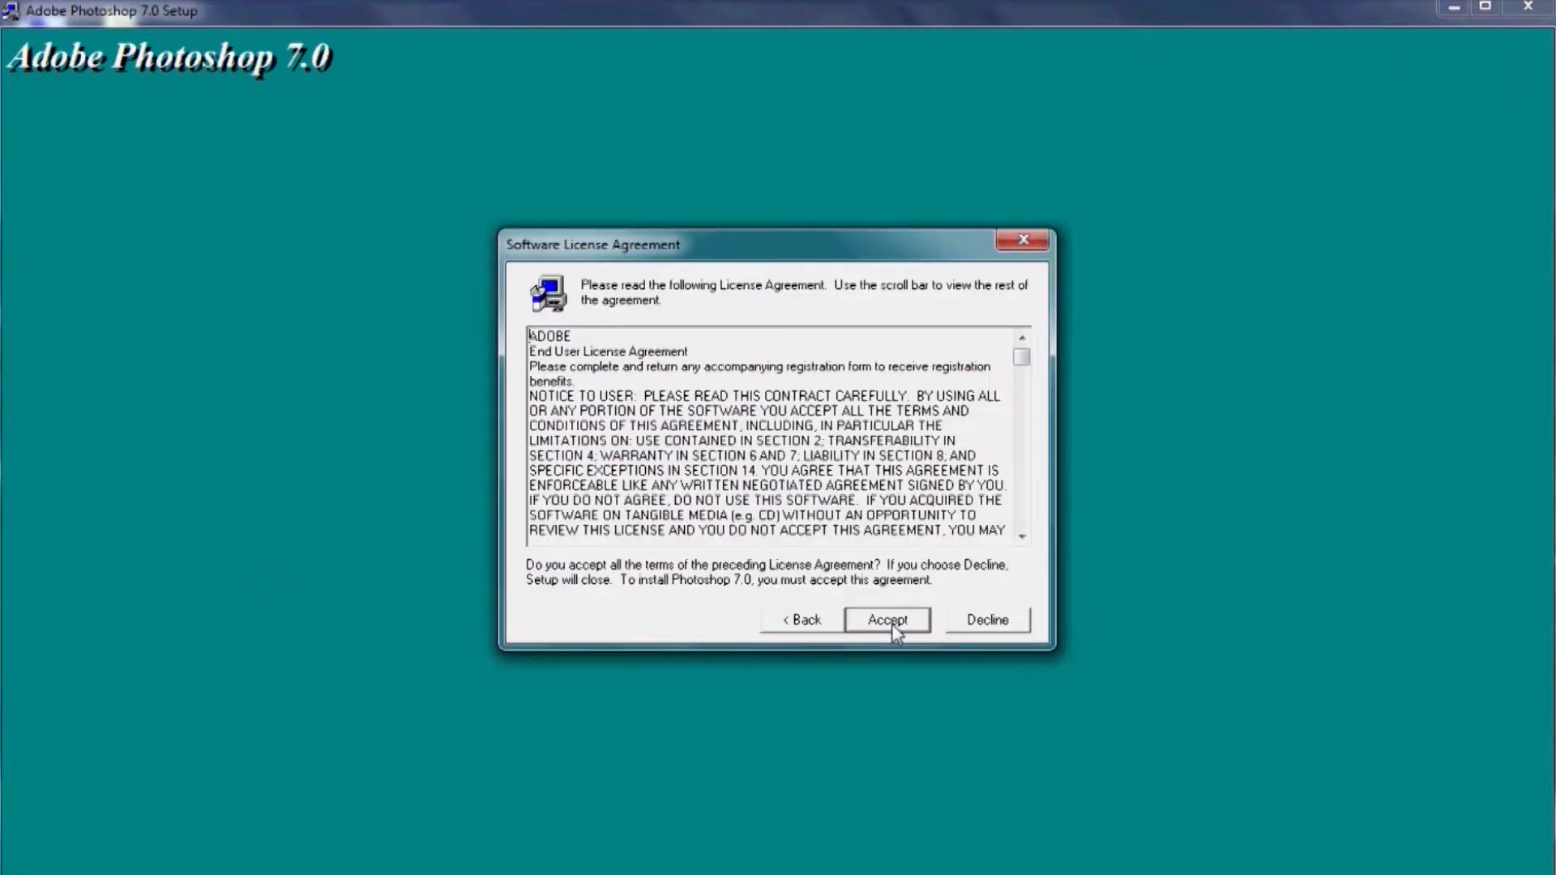
{"action": "left_click", "coordinate": [885, 619]}
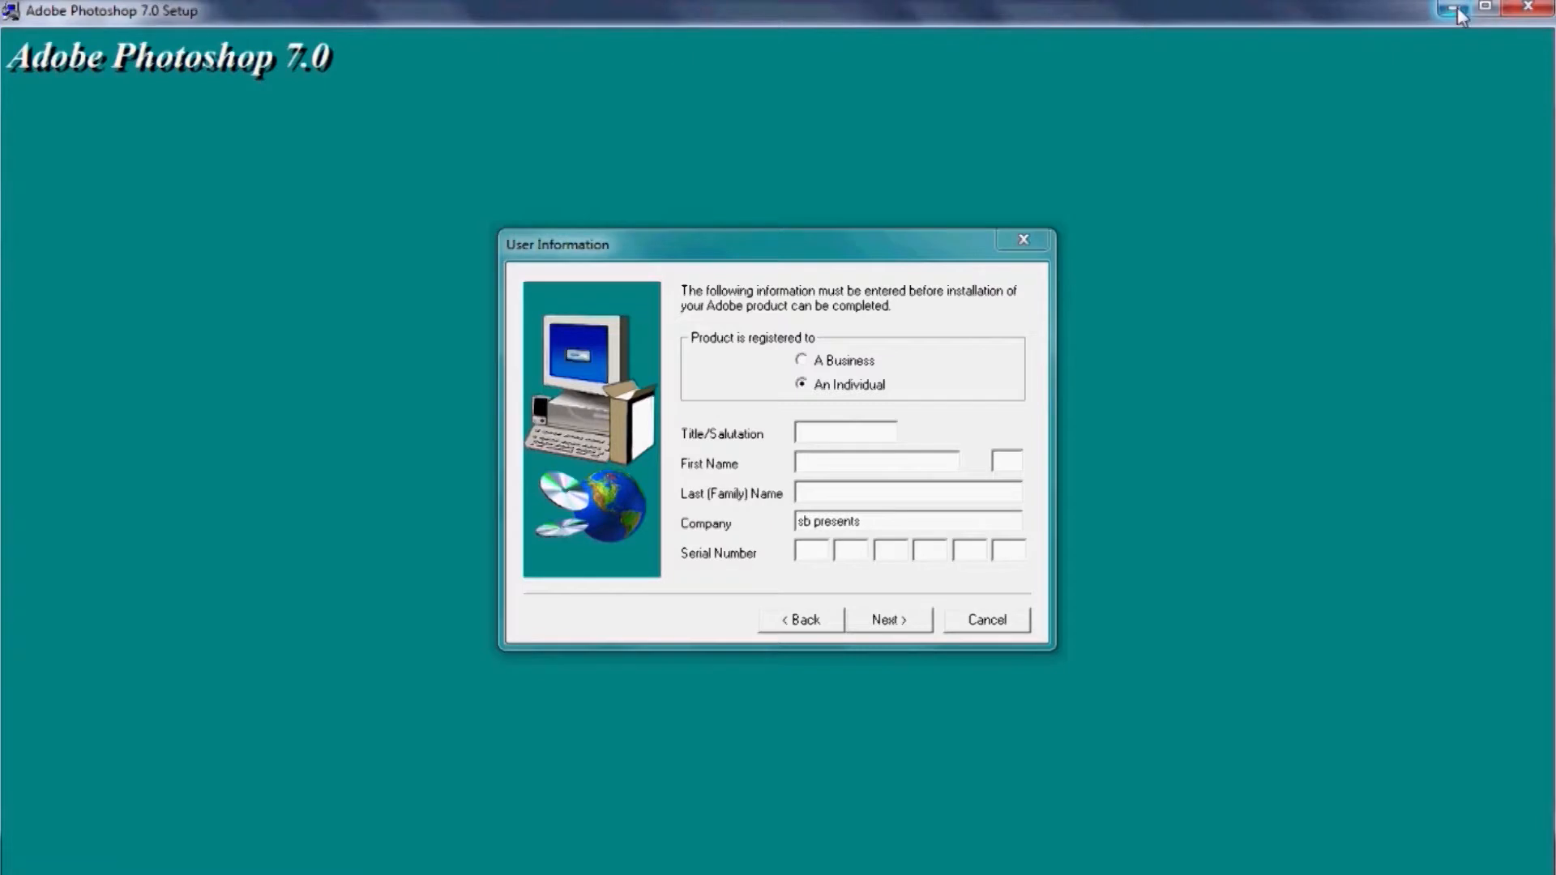
{"action": "mouse_move", "coordinate": [20, 501]}
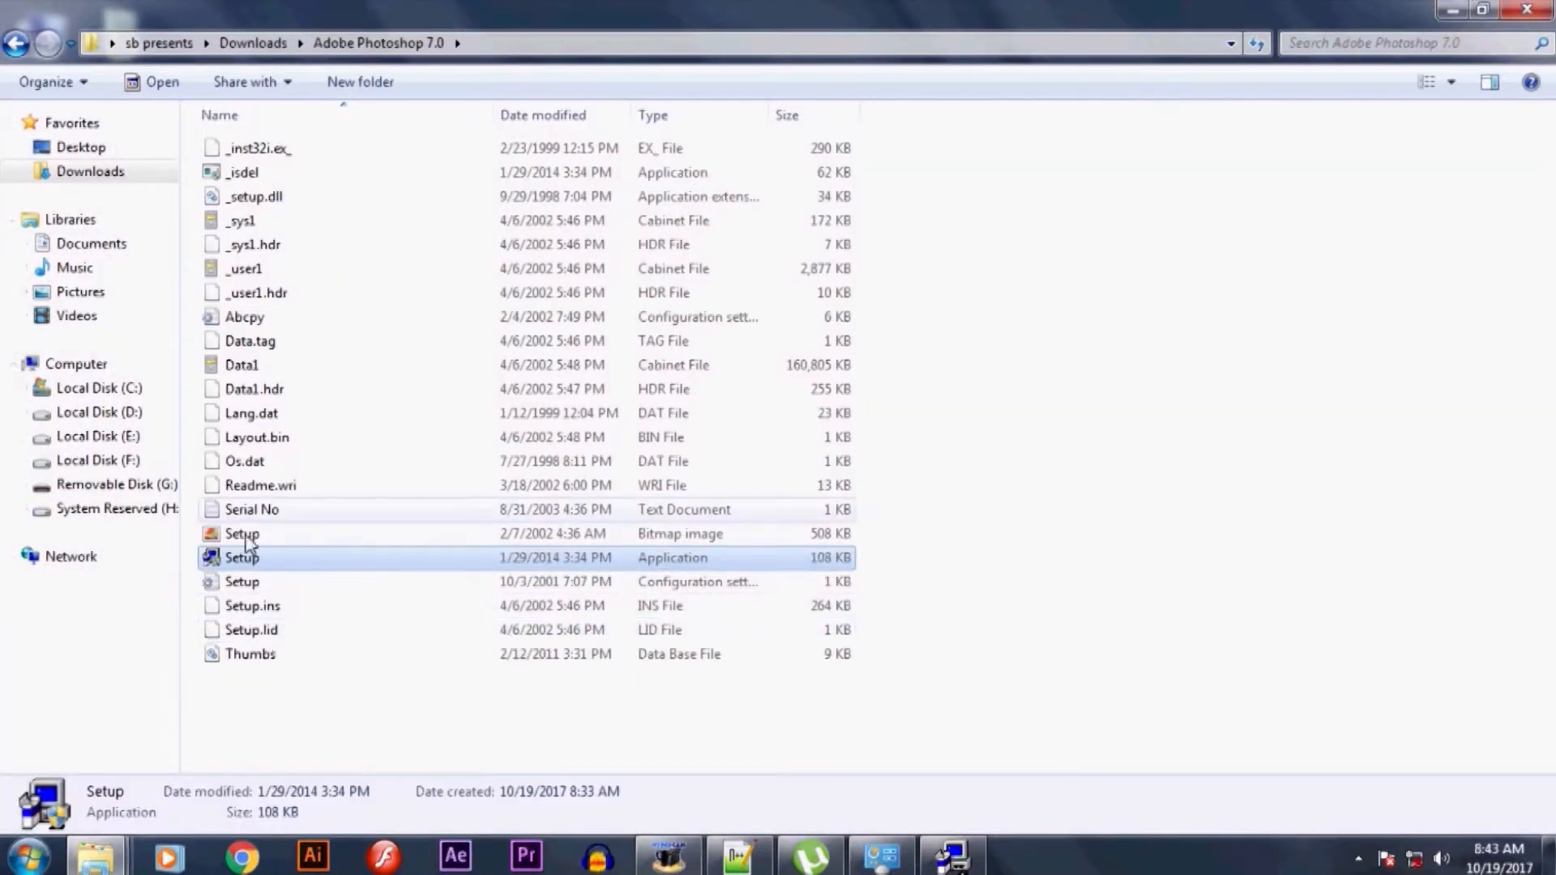
Open the Serial No text file in Notepad and select the serial number.
{"action": "double_click", "coordinate": [252, 509]}
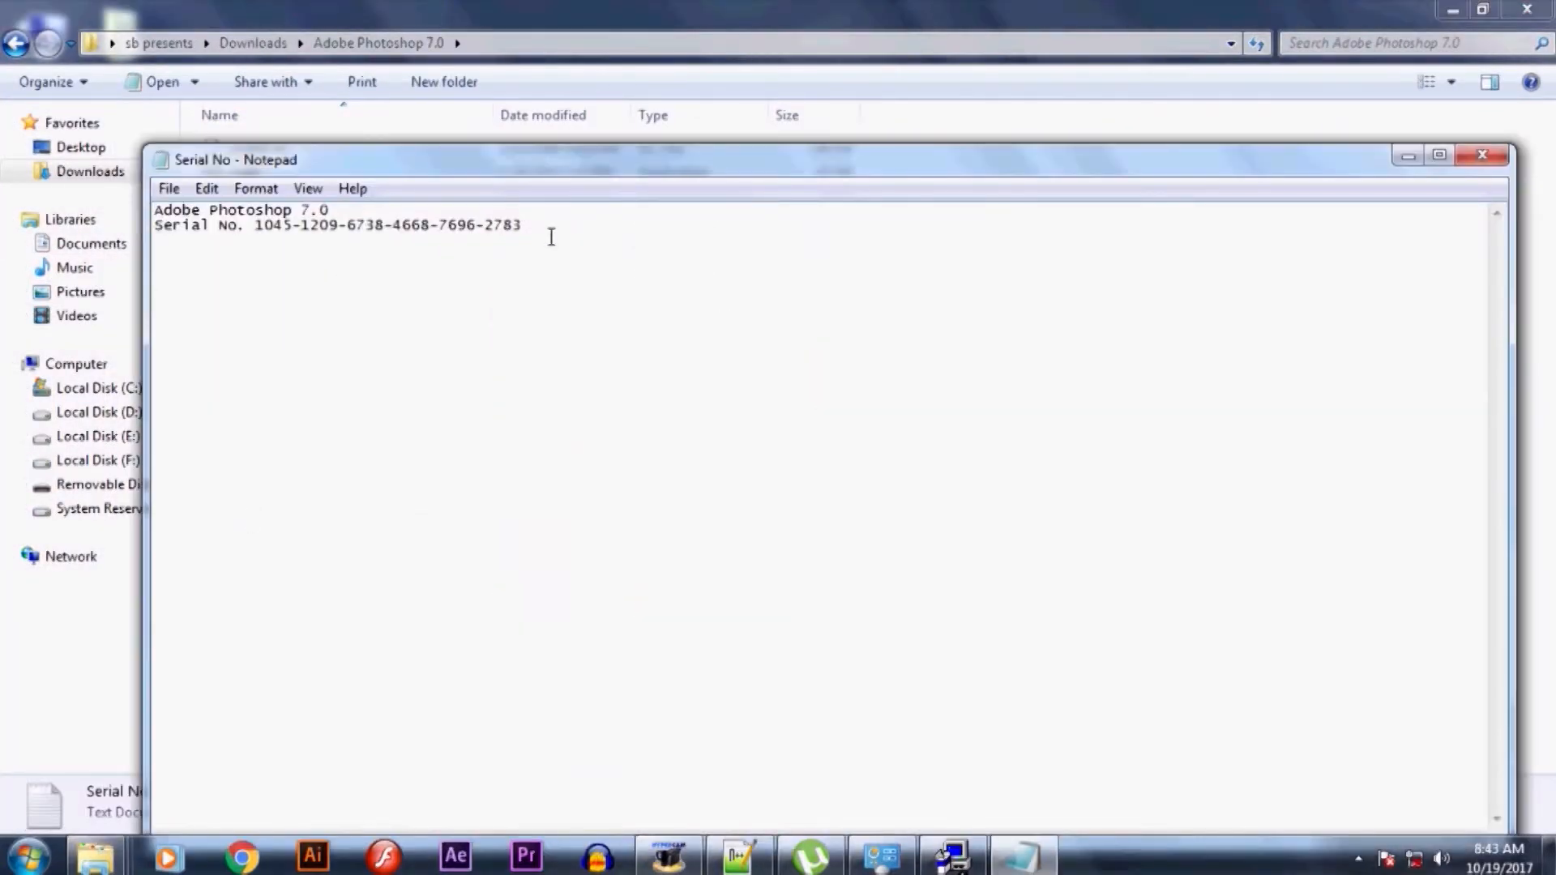
{"action": "left_click_drag", "start_coordinate": [256, 225], "coordinate": [521, 226]}
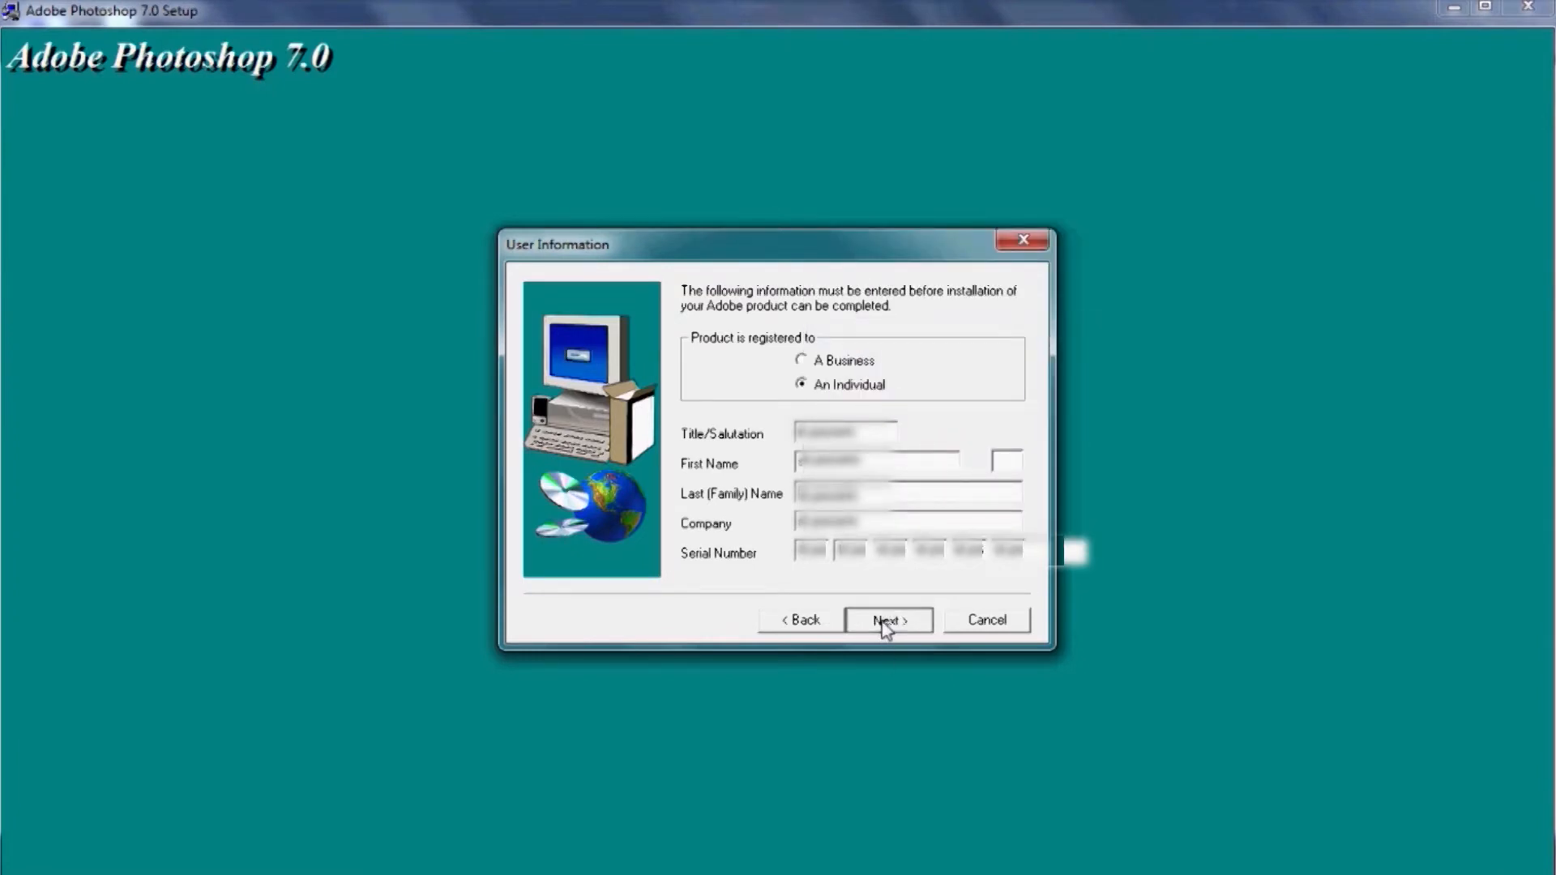
Submit registration, choose Custom install, accept file associations, and start copying files.
{"action": "left_click", "coordinate": [886, 619]}
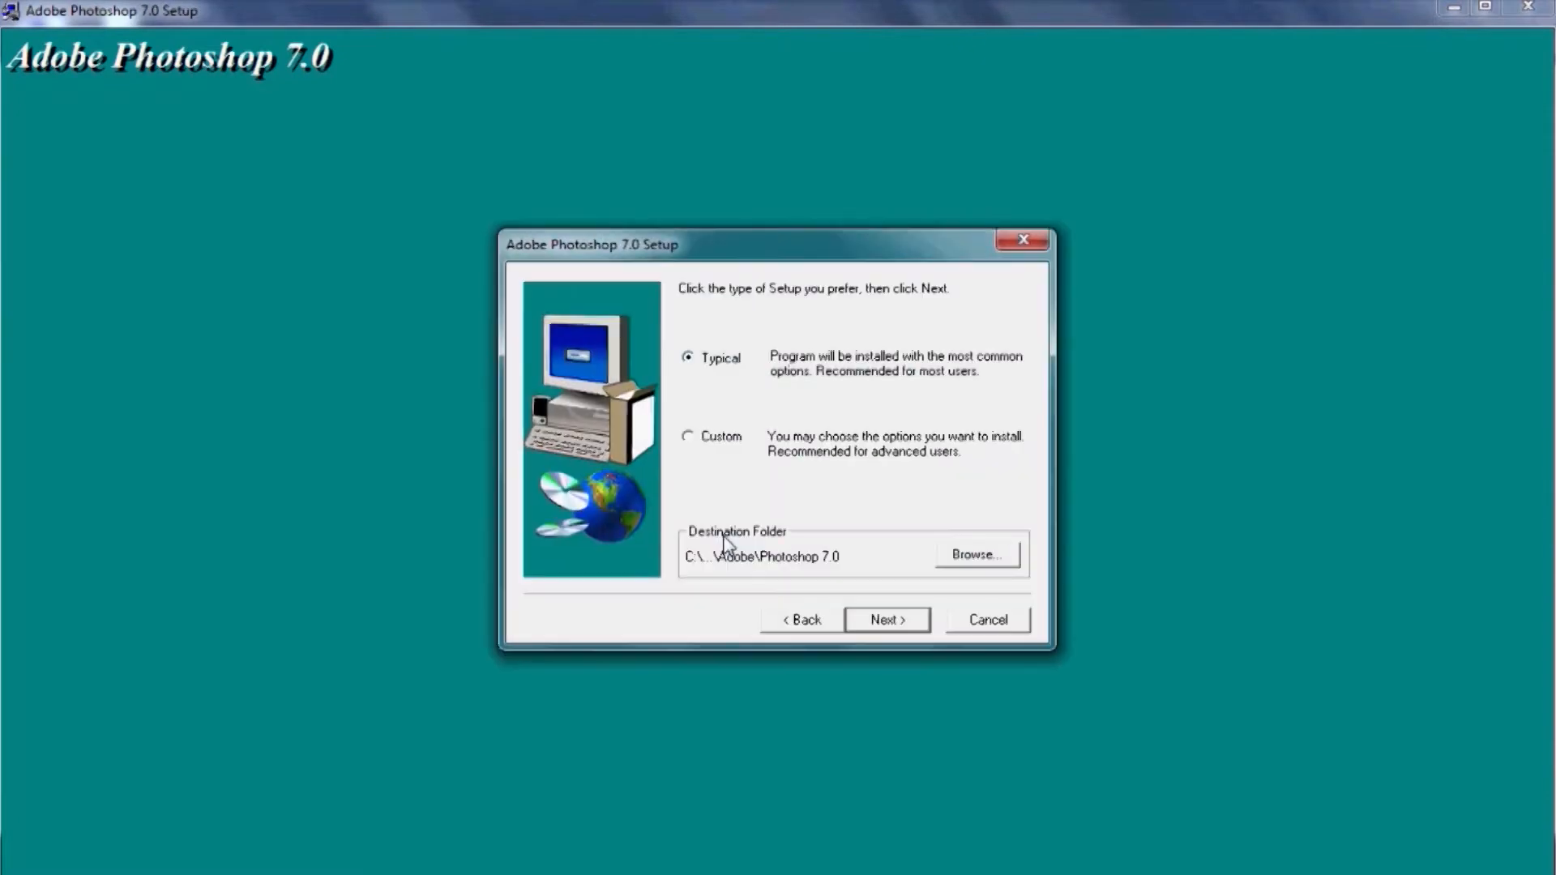
{"action": "mouse_move", "coordinate": [691, 453]}
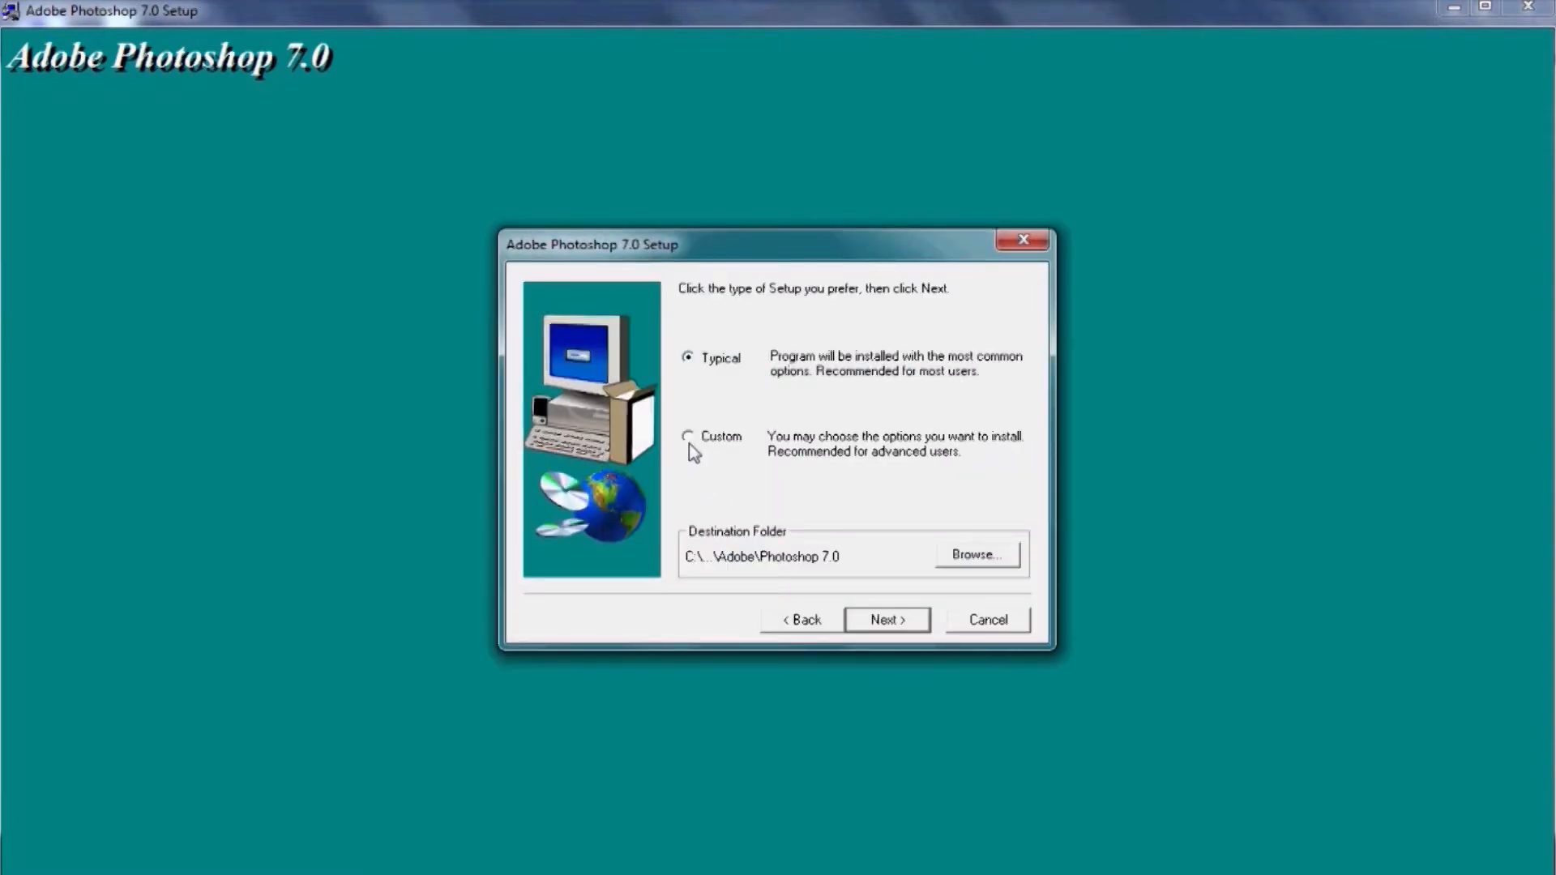
{"action": "left_click", "coordinate": [686, 437]}
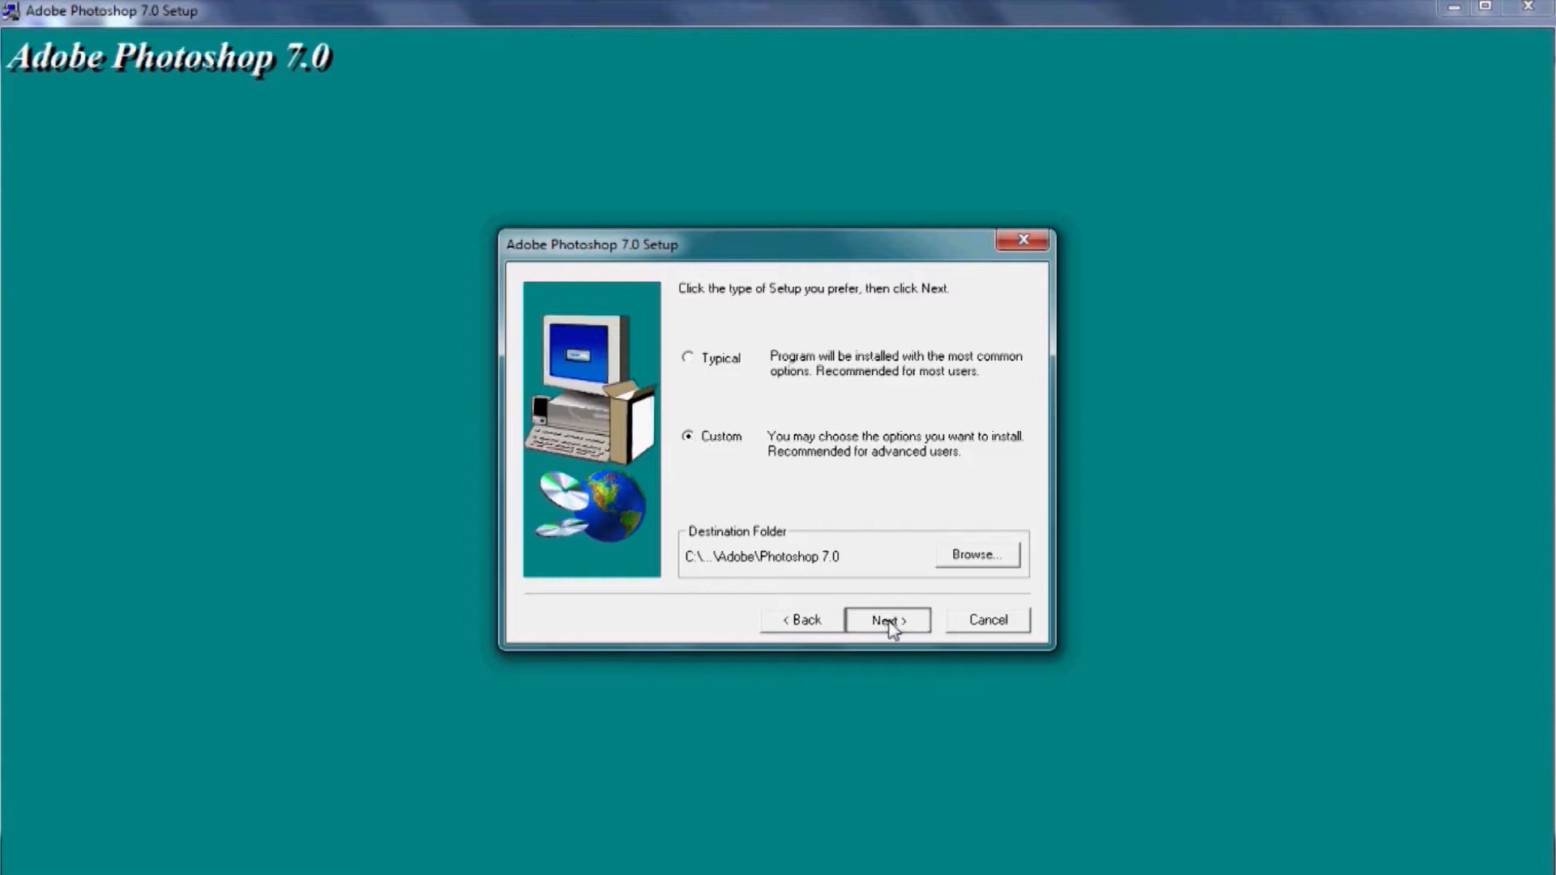
{"action": "left_click", "coordinate": [885, 619]}
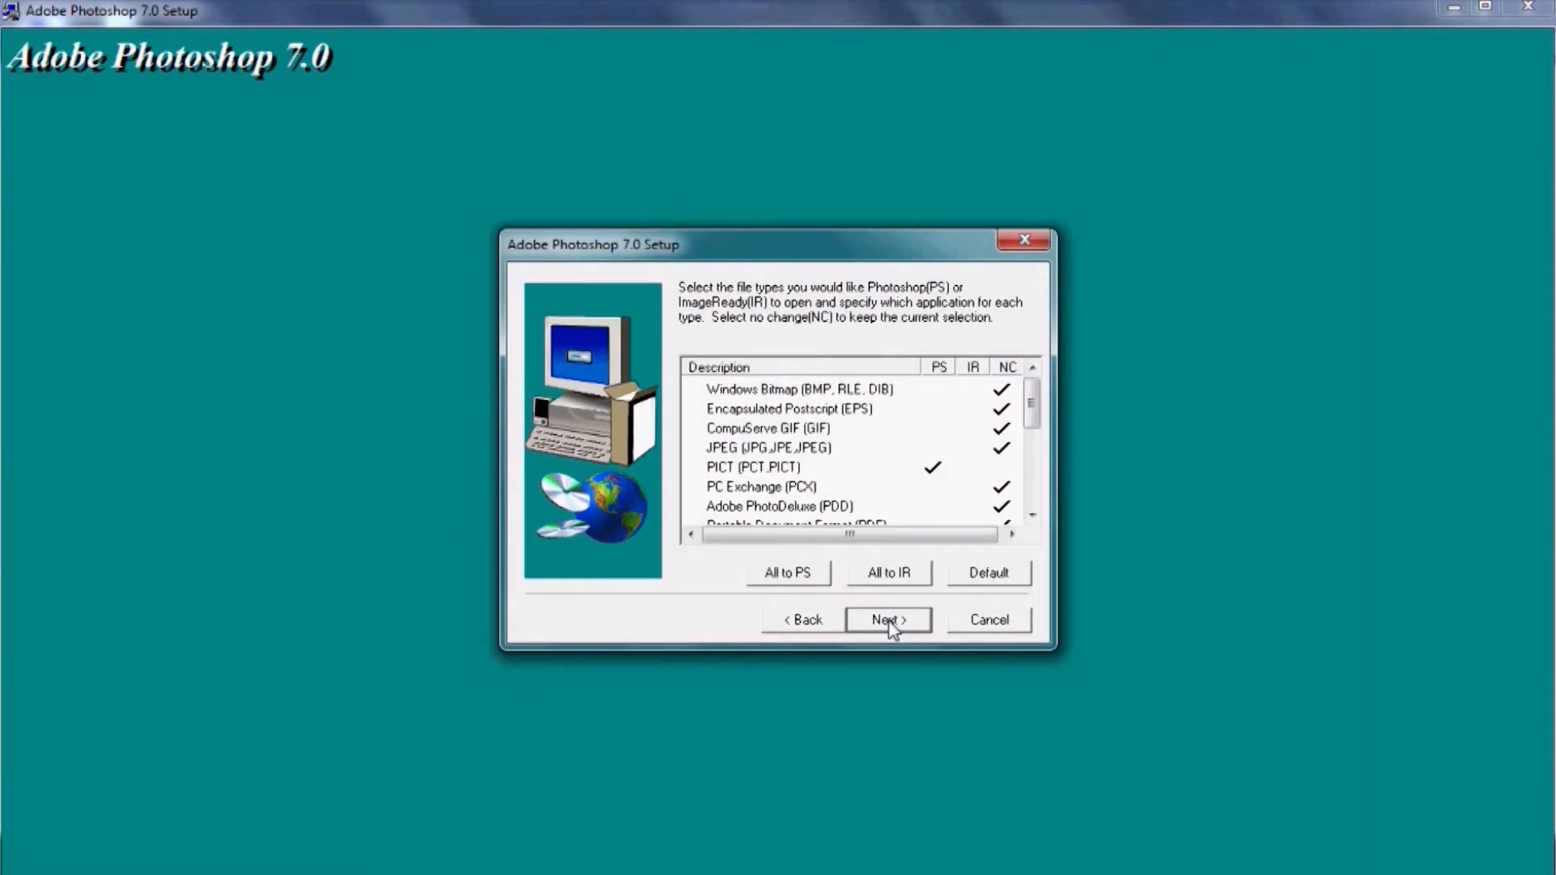
{"action": "left_click", "coordinate": [885, 619]}
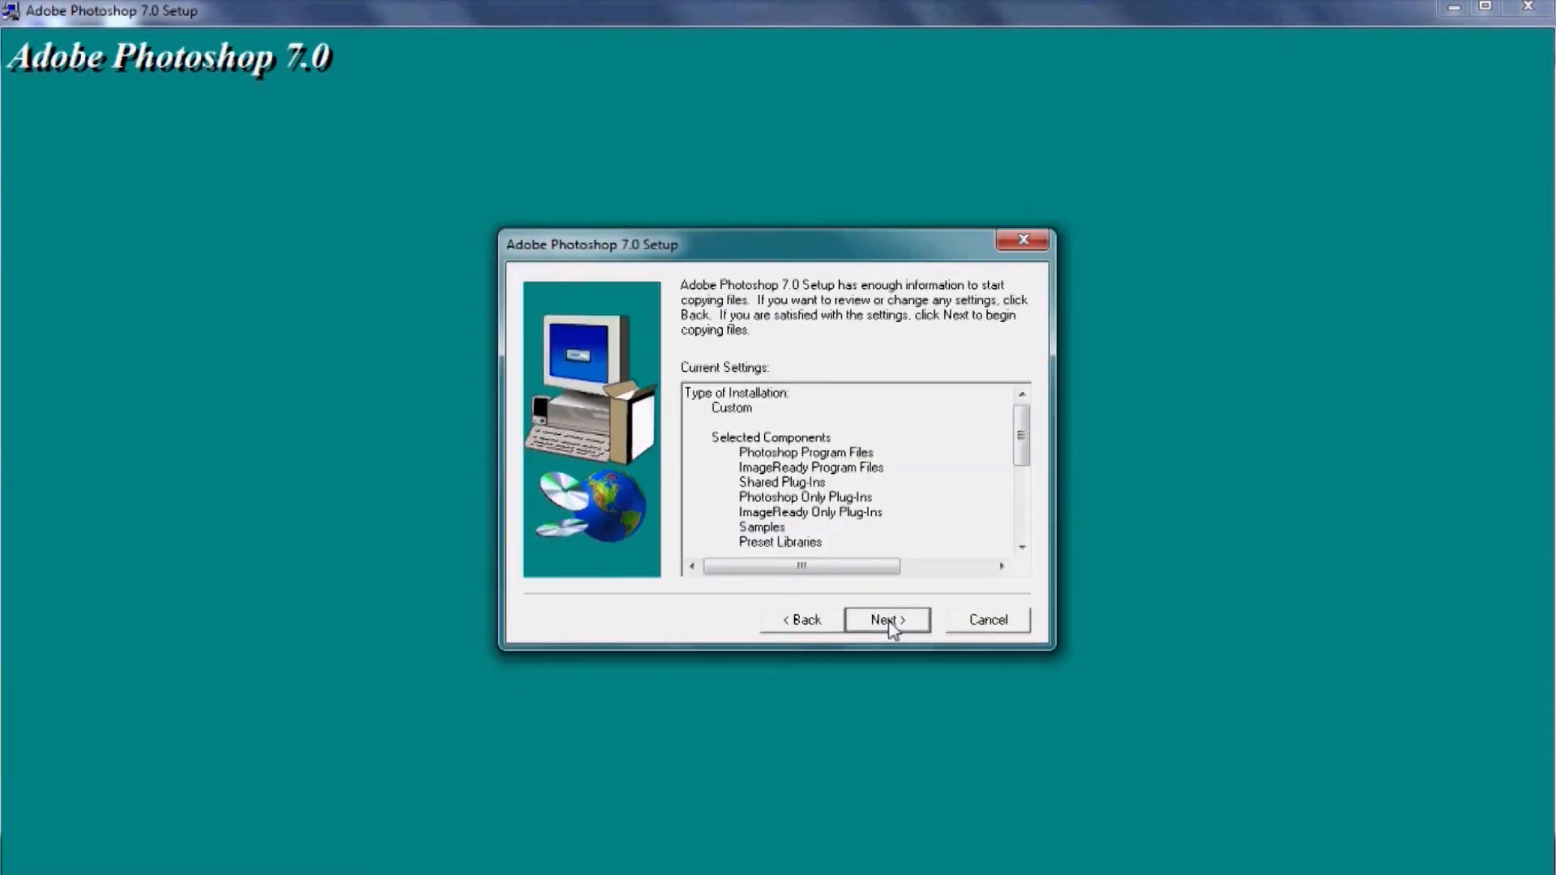
{"action": "left_click", "coordinate": [884, 619]}
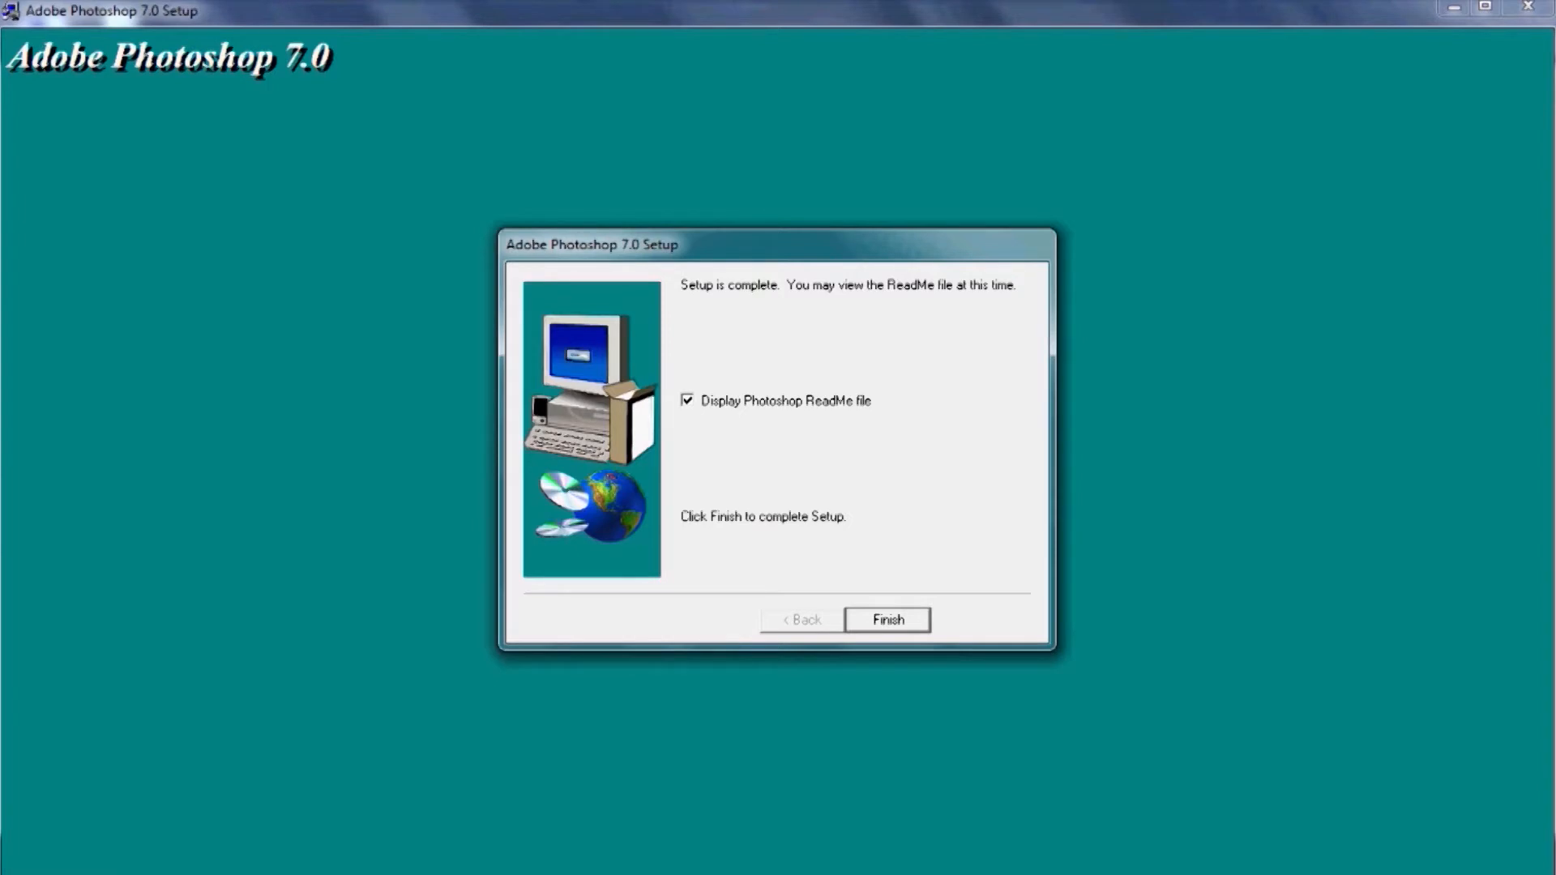
{"action": "mouse_move", "coordinate": [1387, 558]}
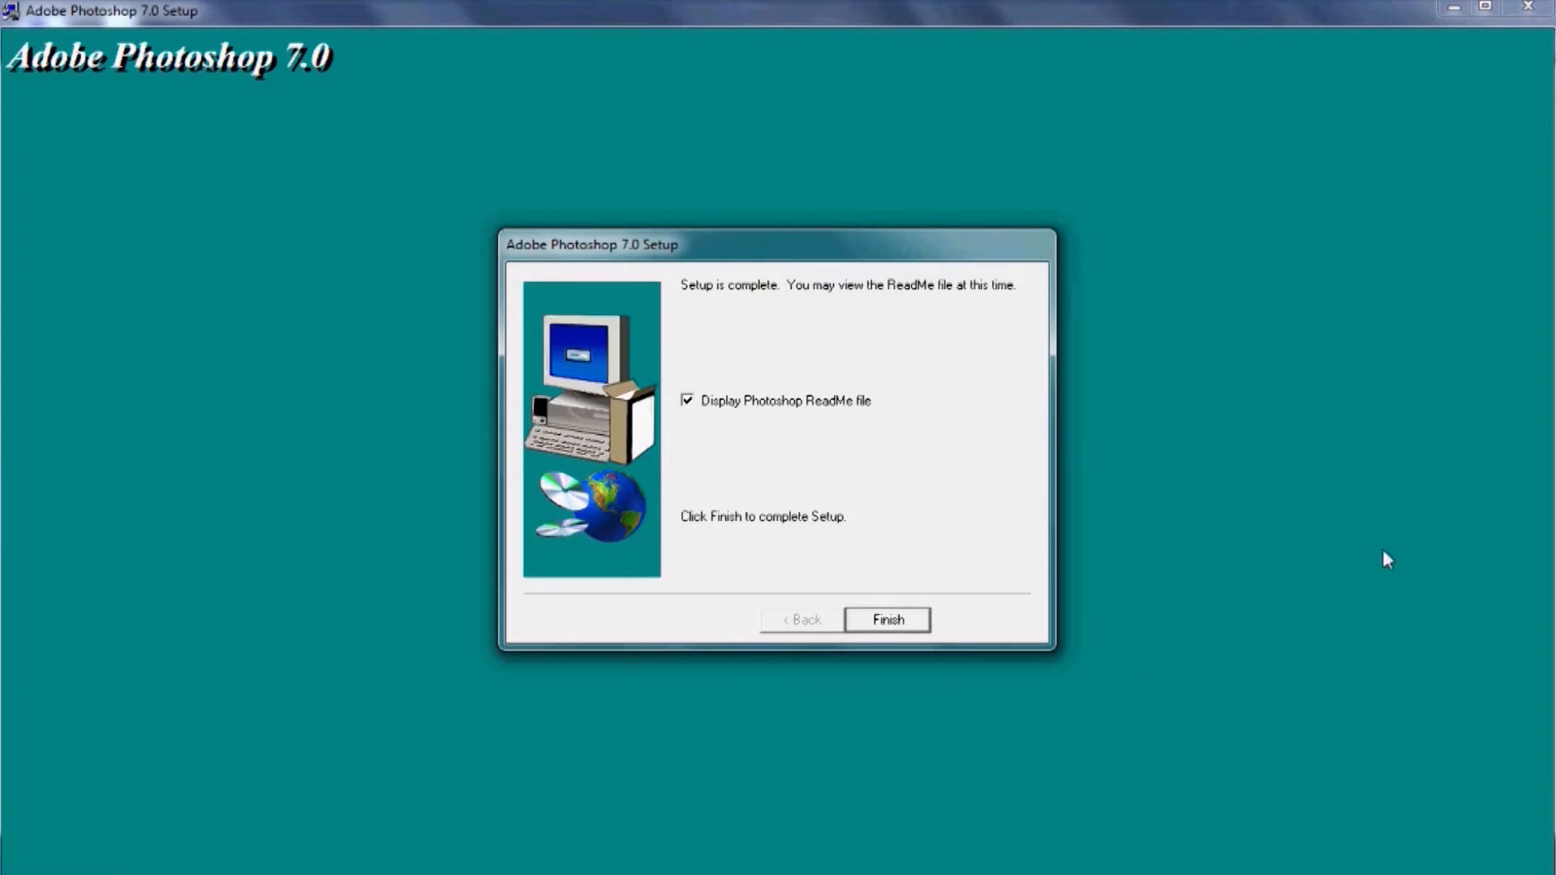
Finish setup, scroll through the ReadMe in WordPad, close it, and dismiss the thank-you message.
{"action": "left_click", "coordinate": [885, 619]}
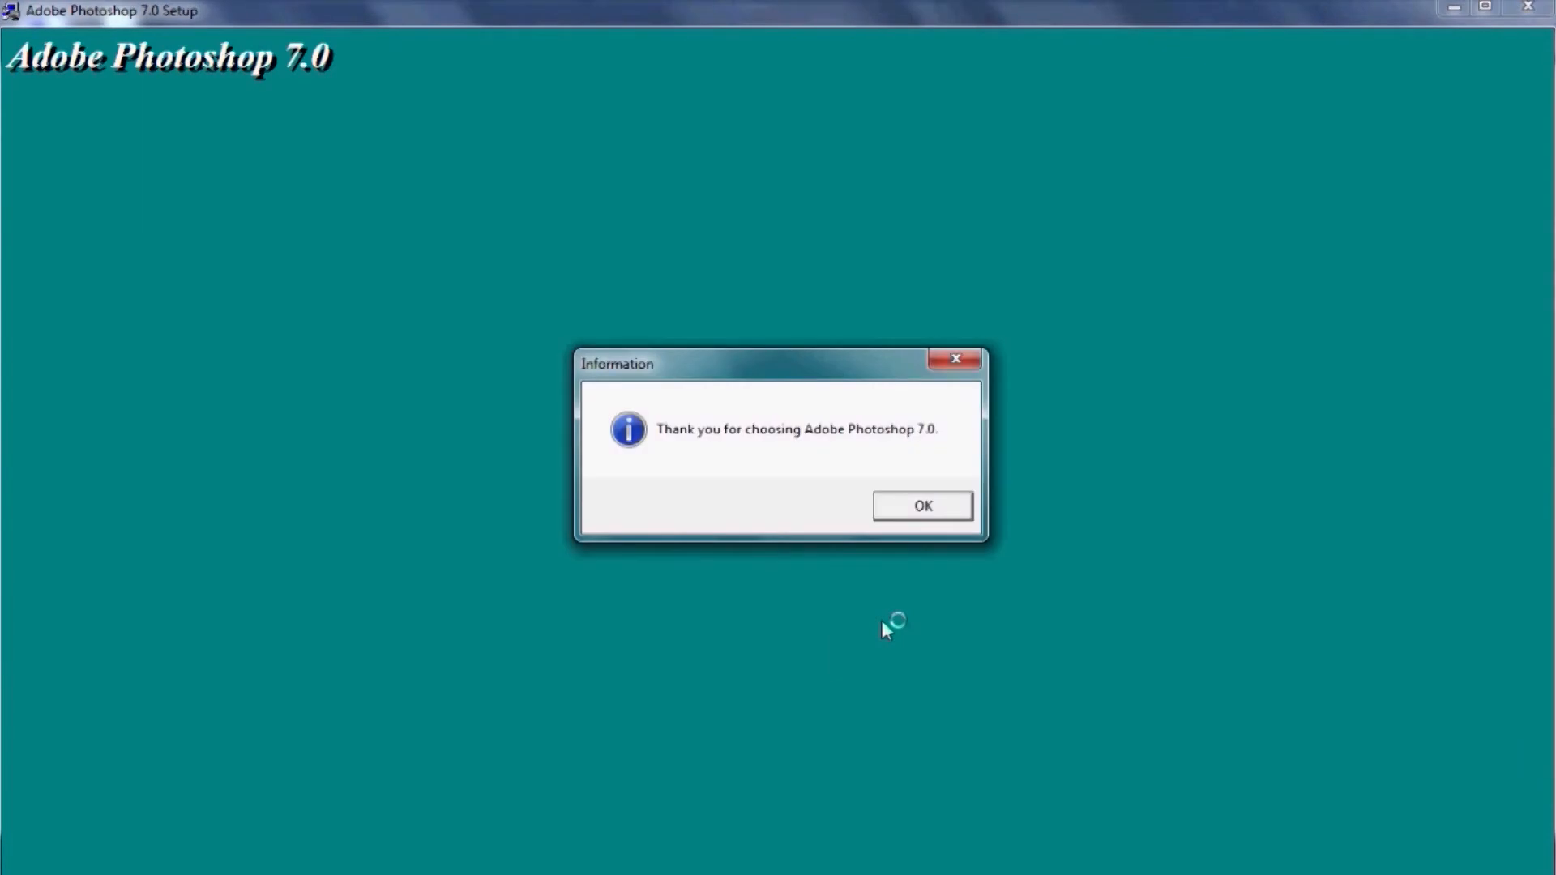
{"action": "left_click", "coordinate": [920, 506]}
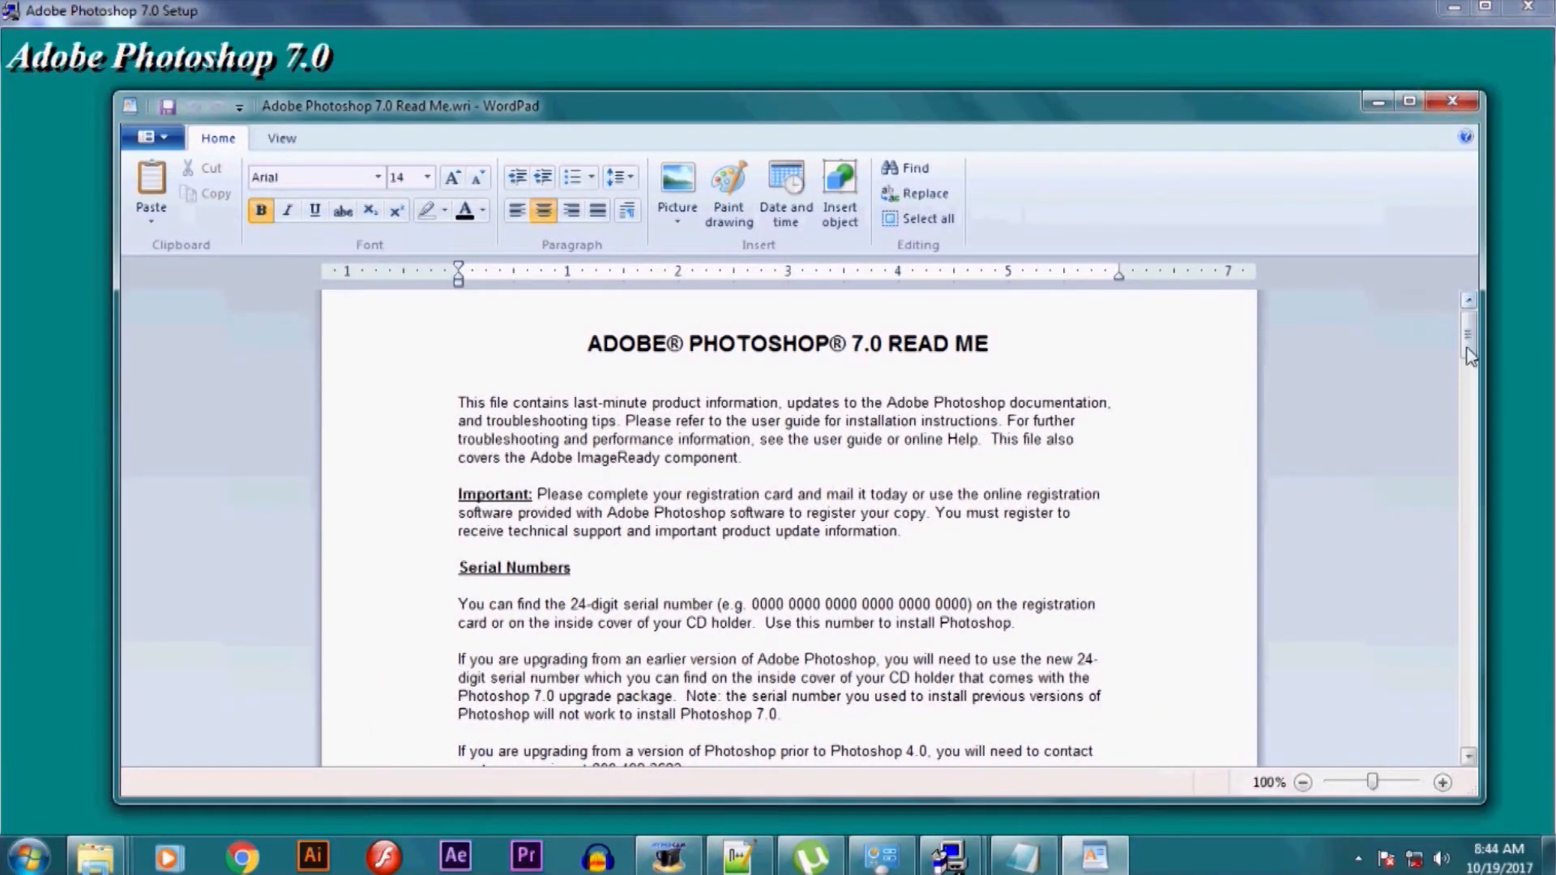
{"action": "scroll", "scroll_direction": "down", "scroll_amount": 3}
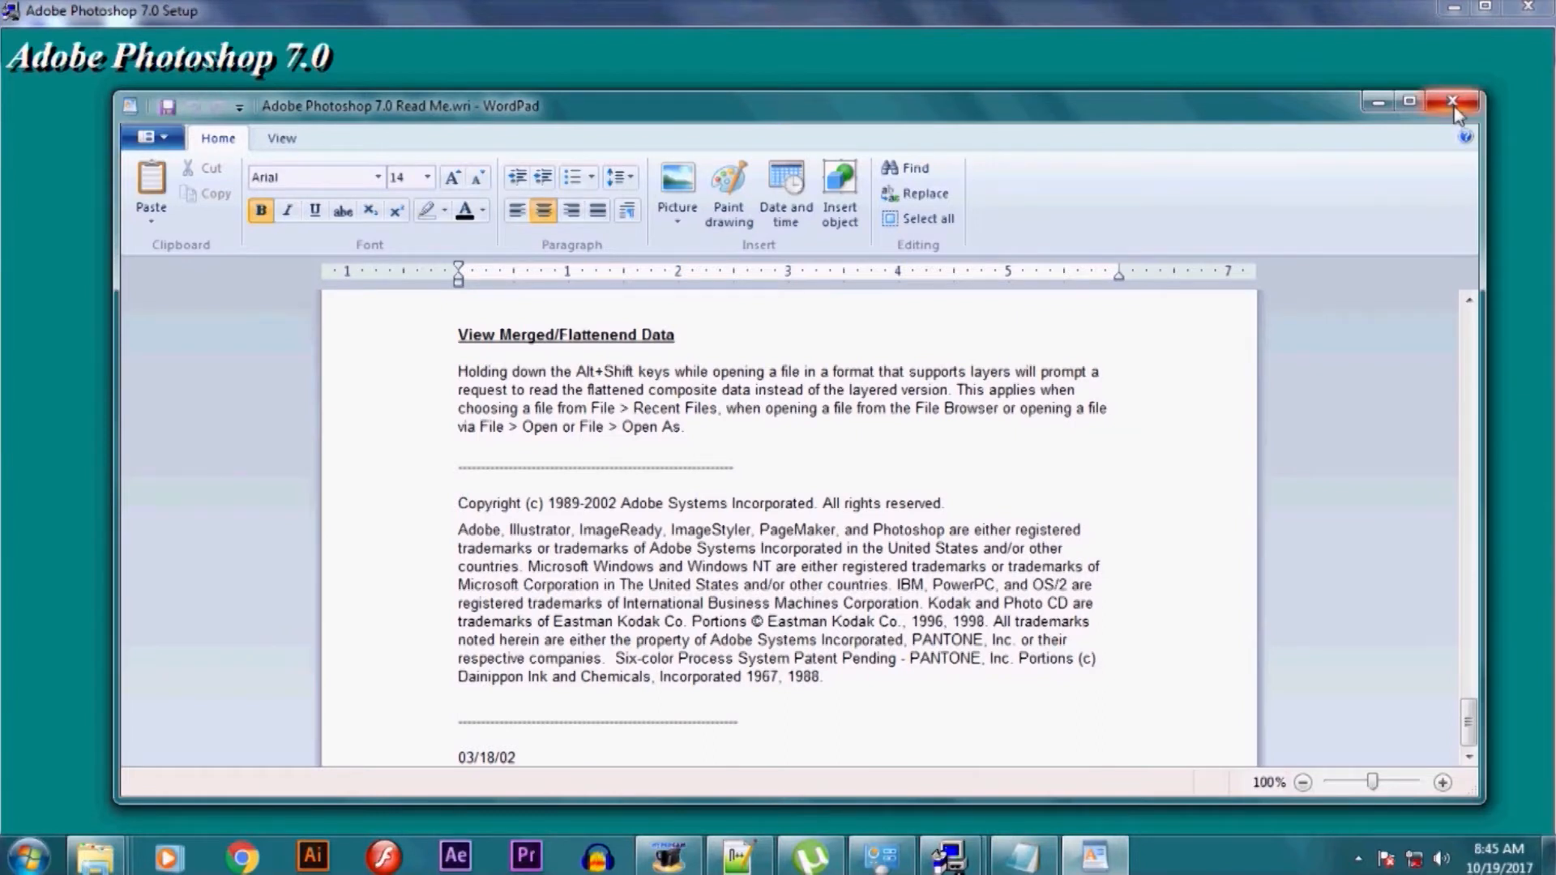
{"action": "left_click", "coordinate": [1453, 102]}
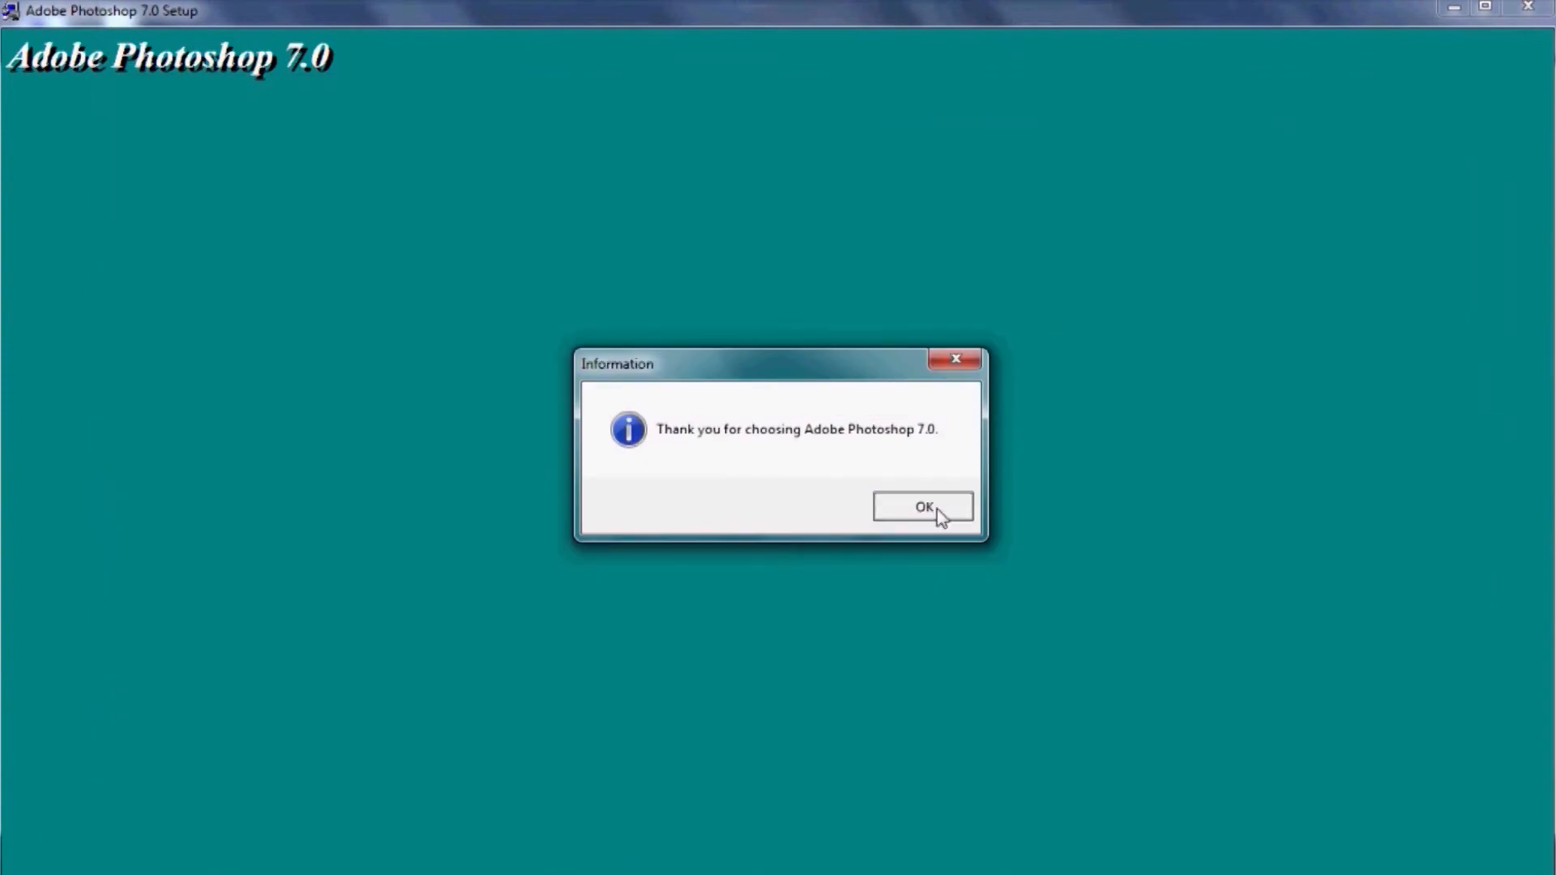
{"action": "left_click", "coordinate": [922, 507]}
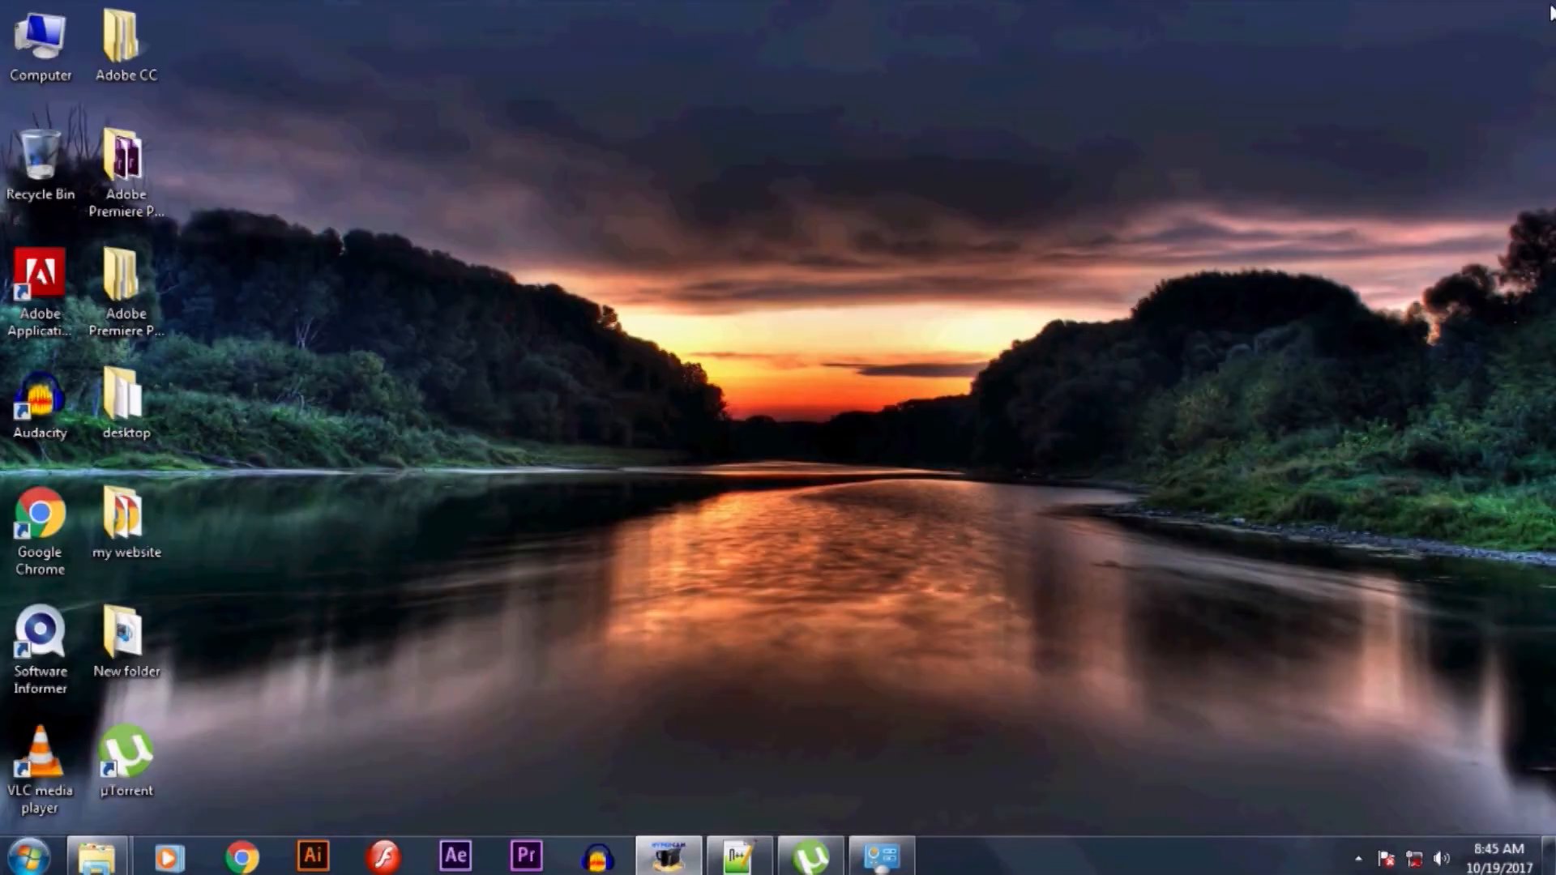
Launch Adobe Photoshop 7.0 from the Start menu.
{"action": "left_click", "coordinate": [28, 854]}
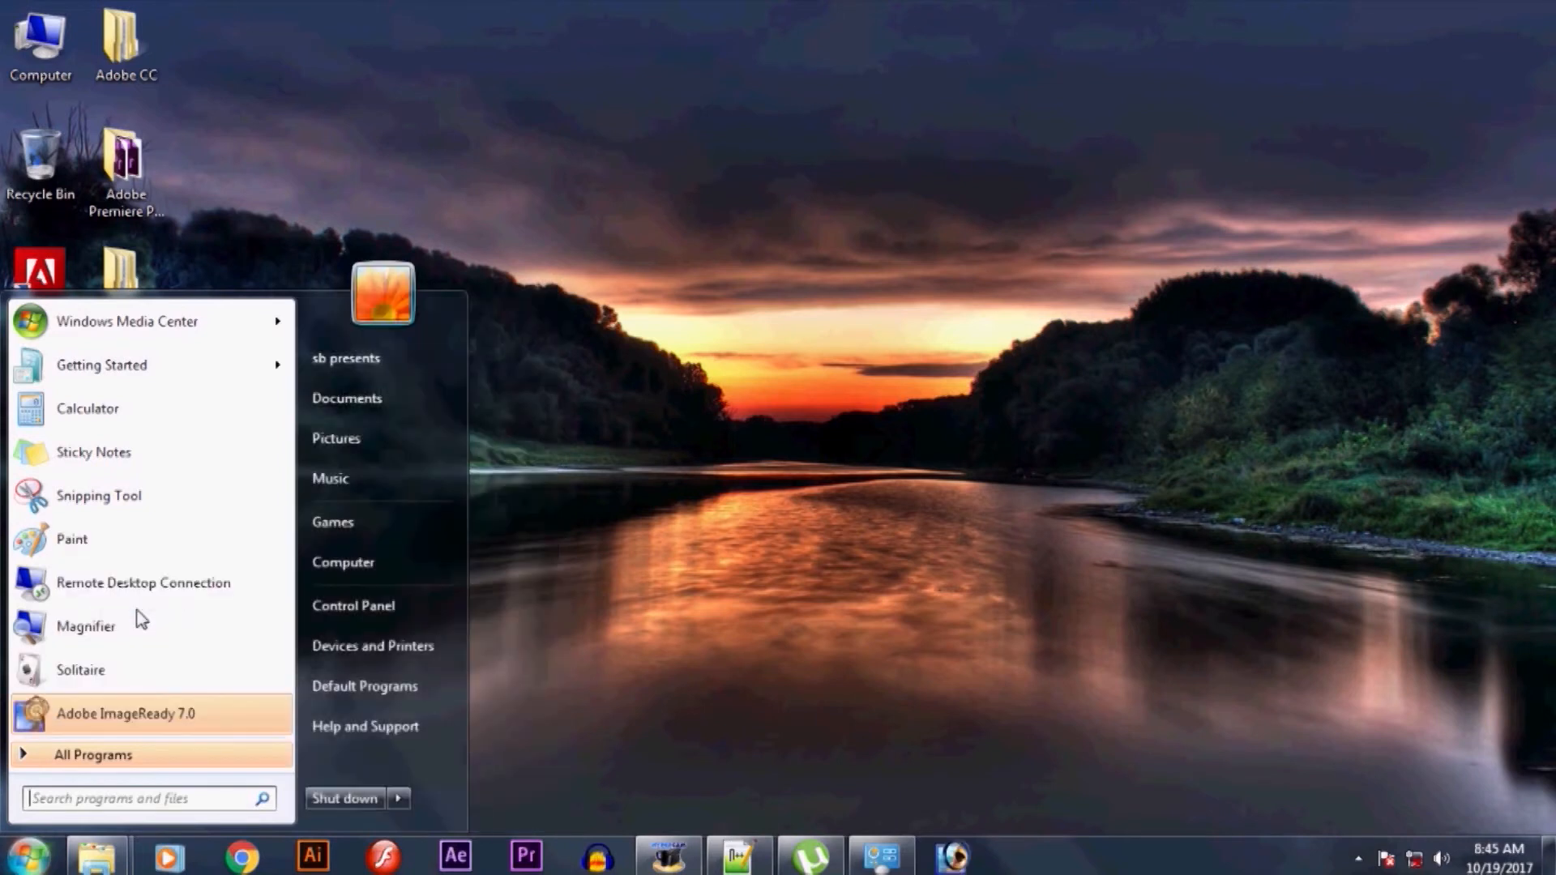
{"action": "left_click", "coordinate": [923, 640]}
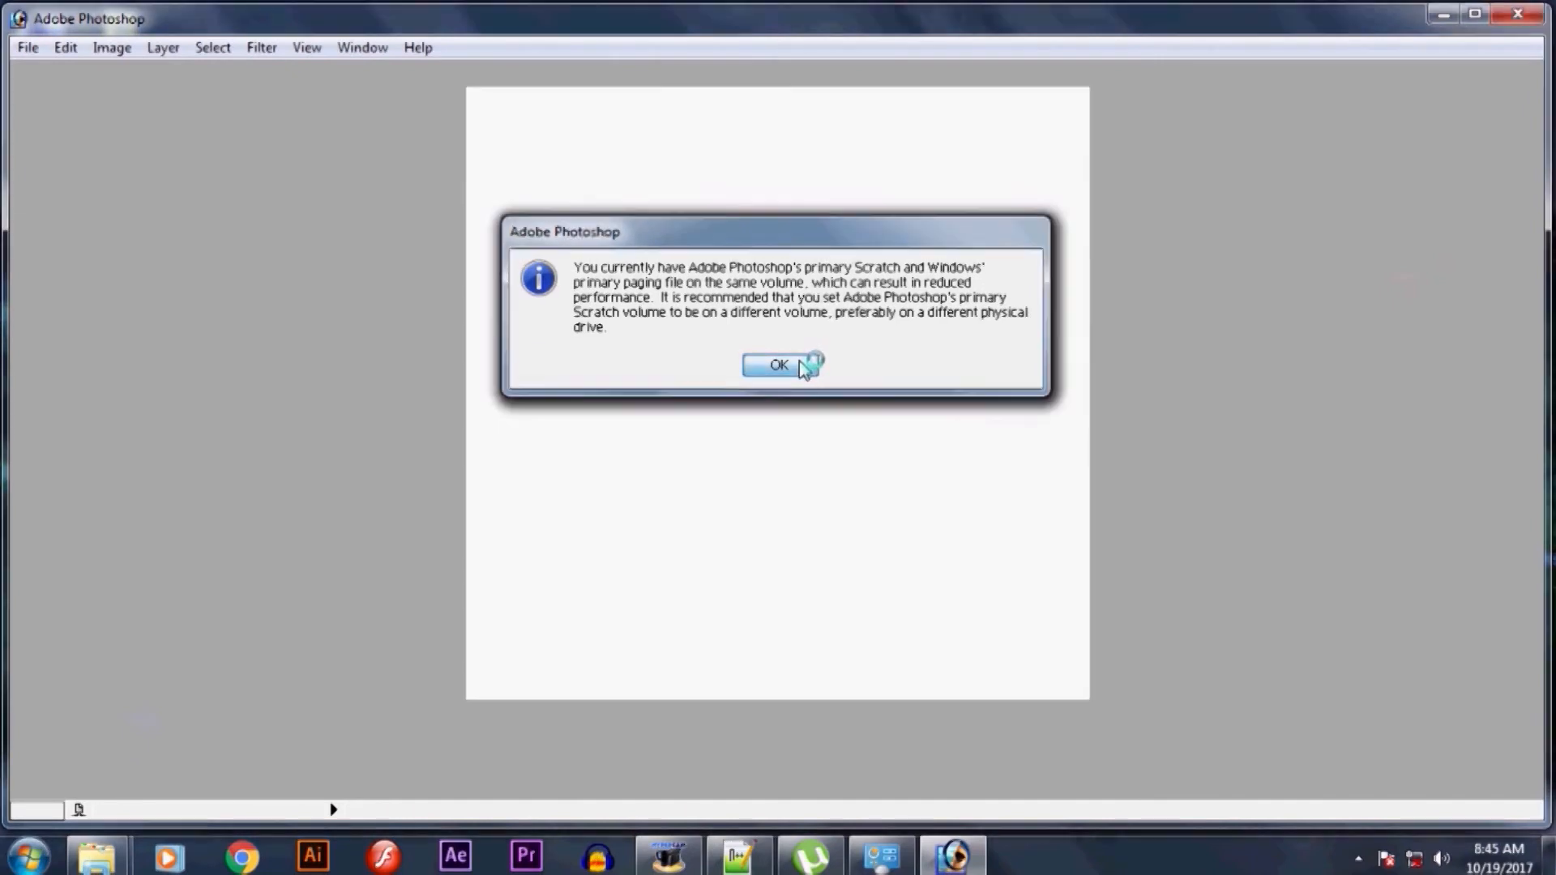
Dismiss the scratch volume warning and maximize the Photoshop window.
{"action": "left_click", "coordinate": [777, 366]}
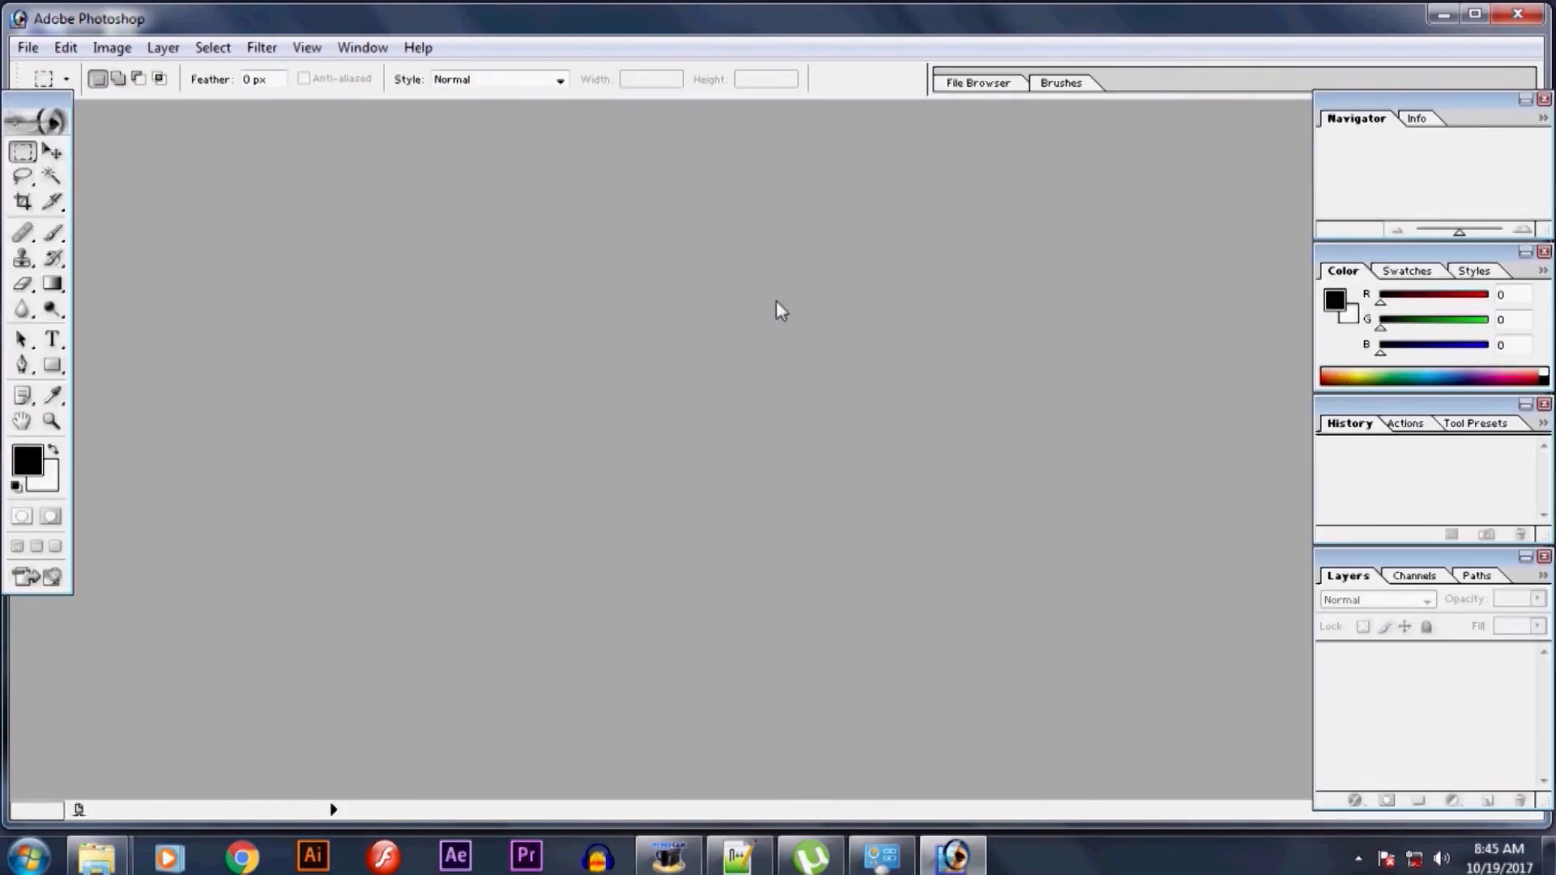
{"action": "mouse_move", "coordinate": [33, 97]}
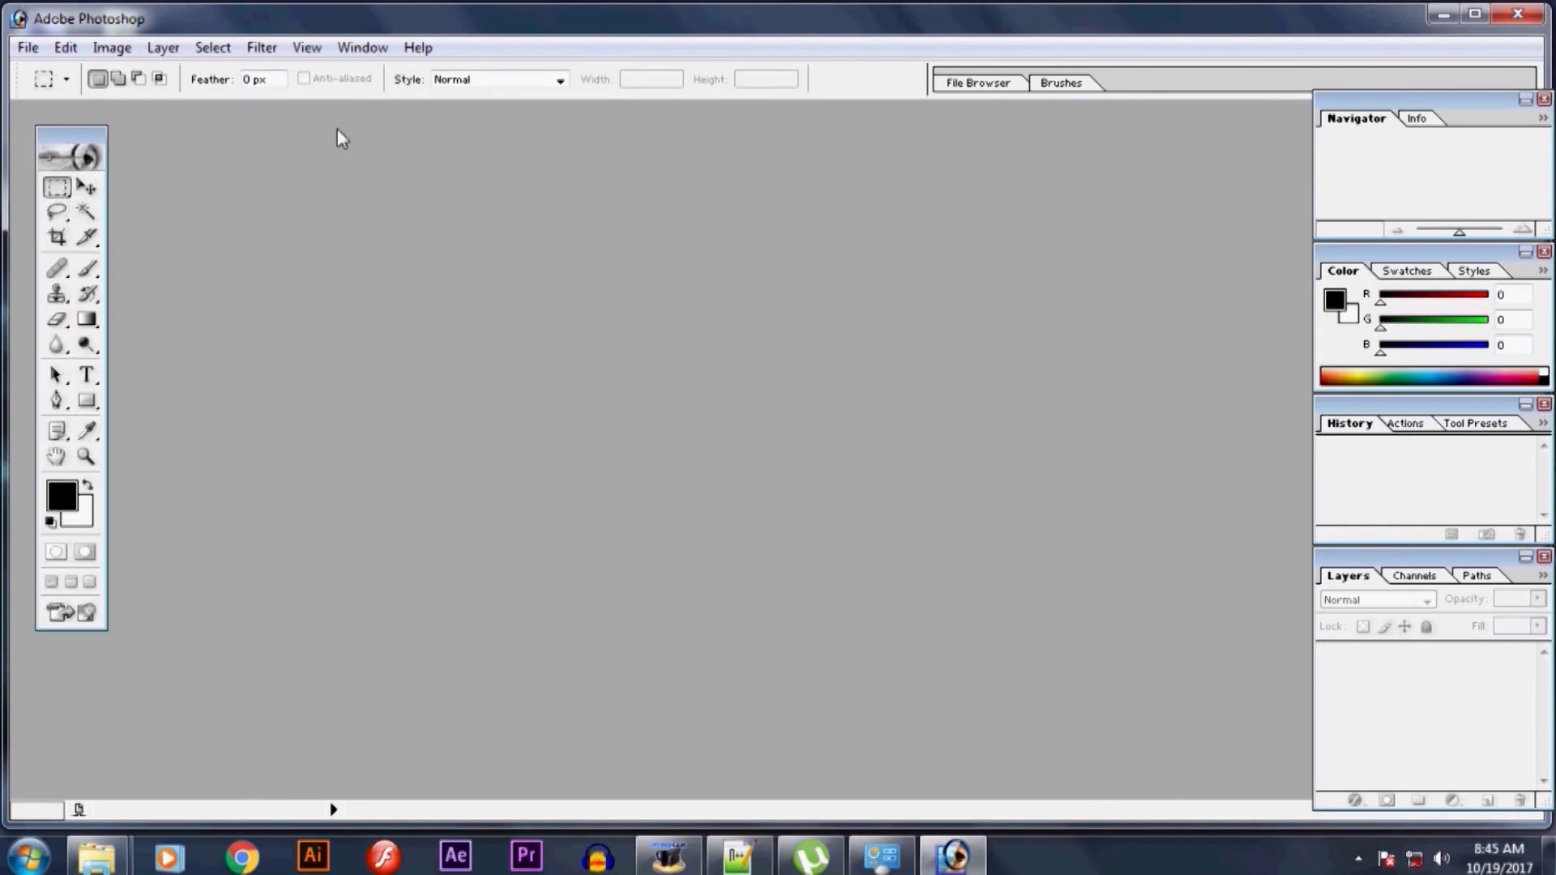
{"action": "mouse_move", "coordinate": [355, 134]}
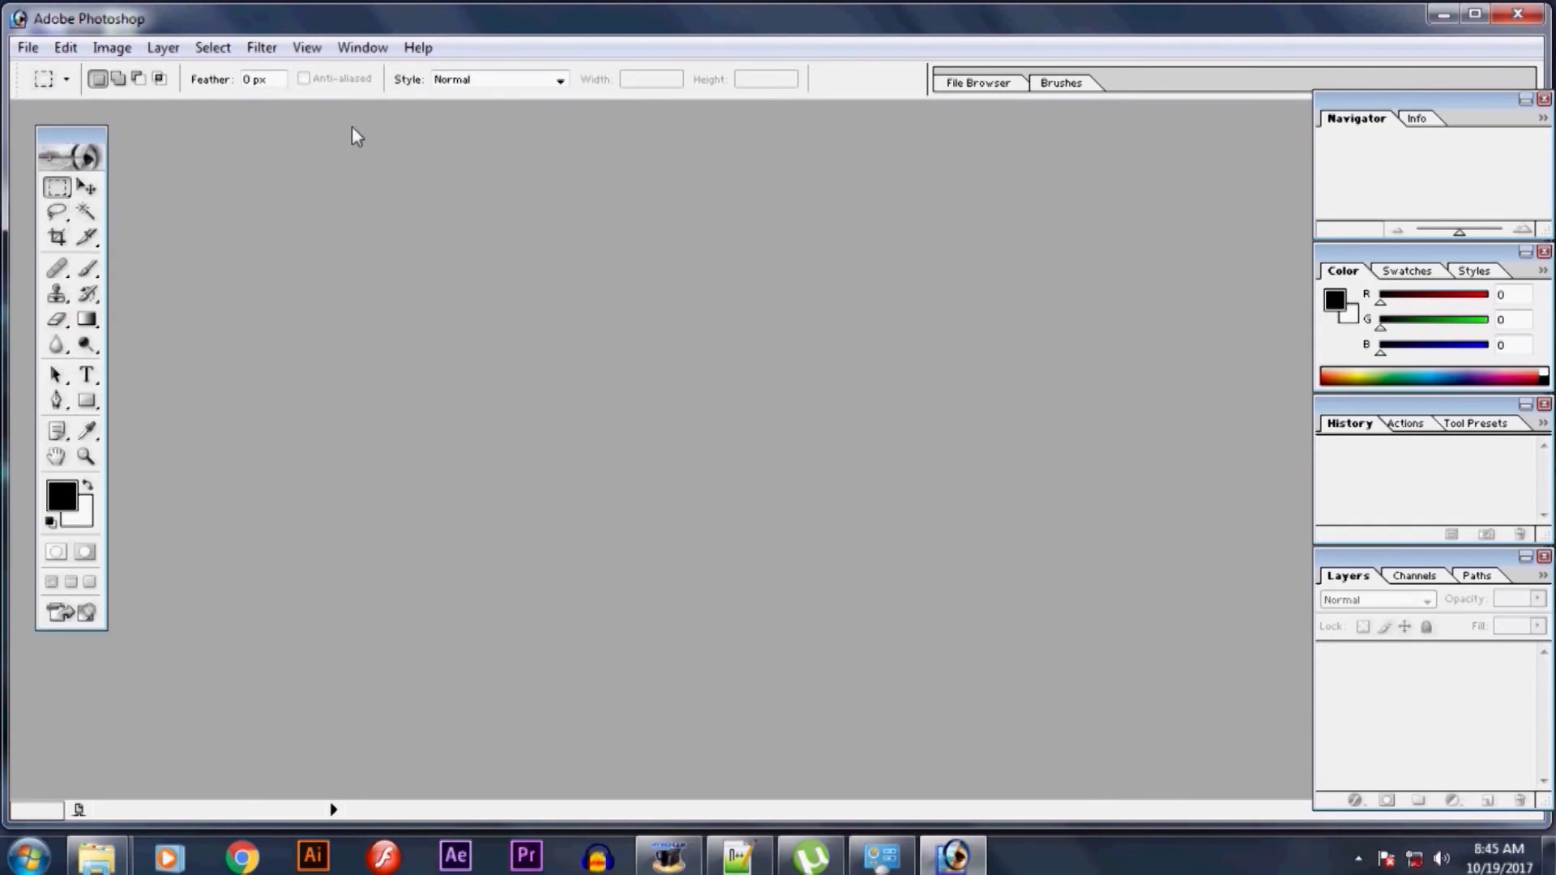
{"action": "left_click", "coordinate": [1481, 13]}
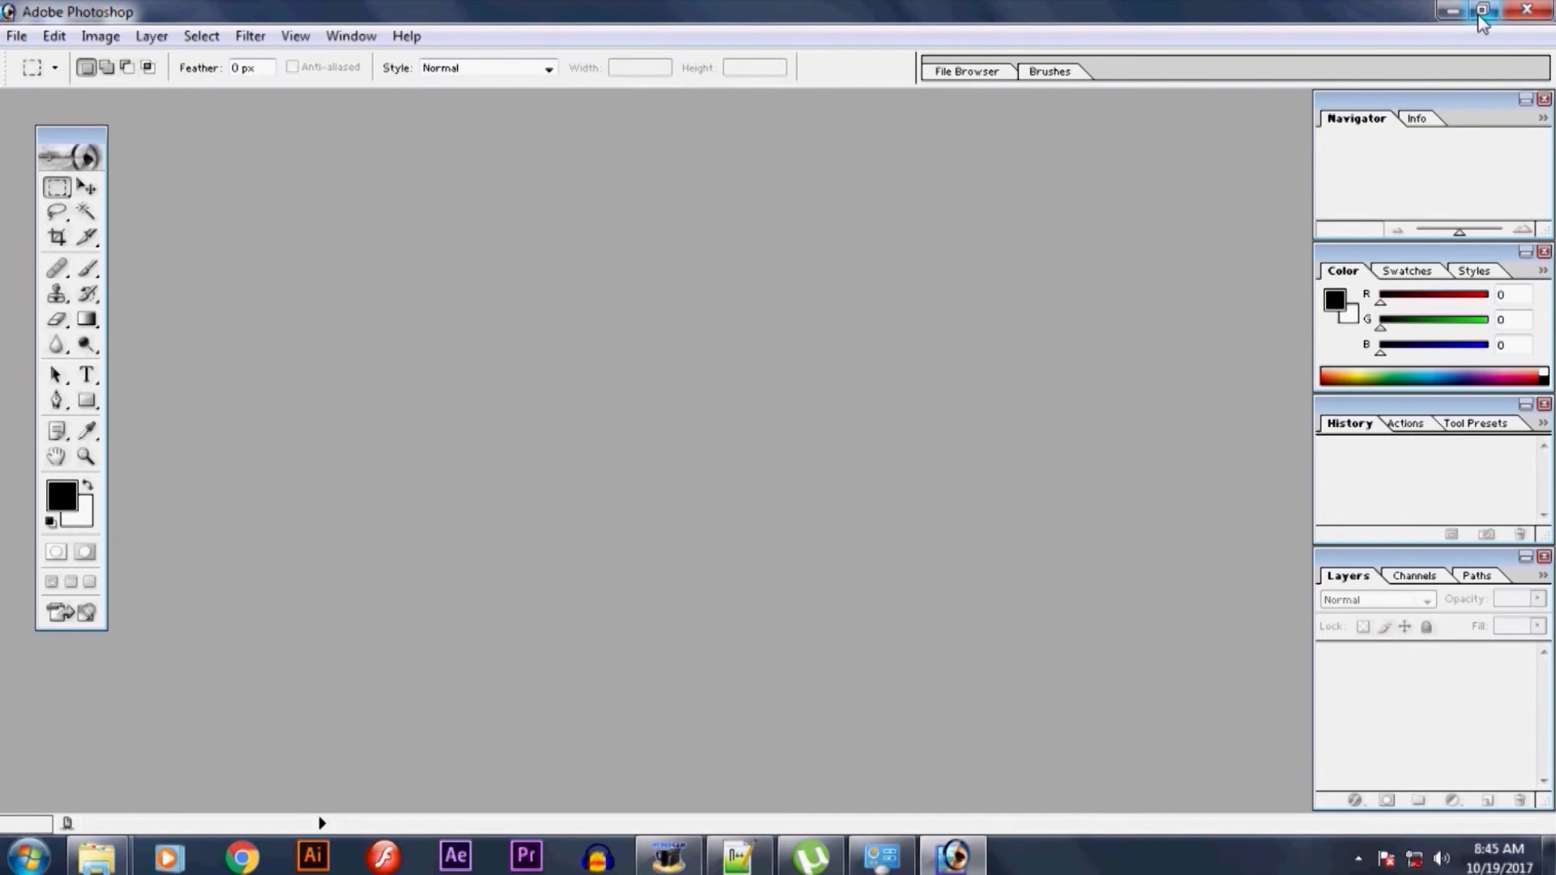
{"action": "mouse_move", "coordinate": [1450, 10]}
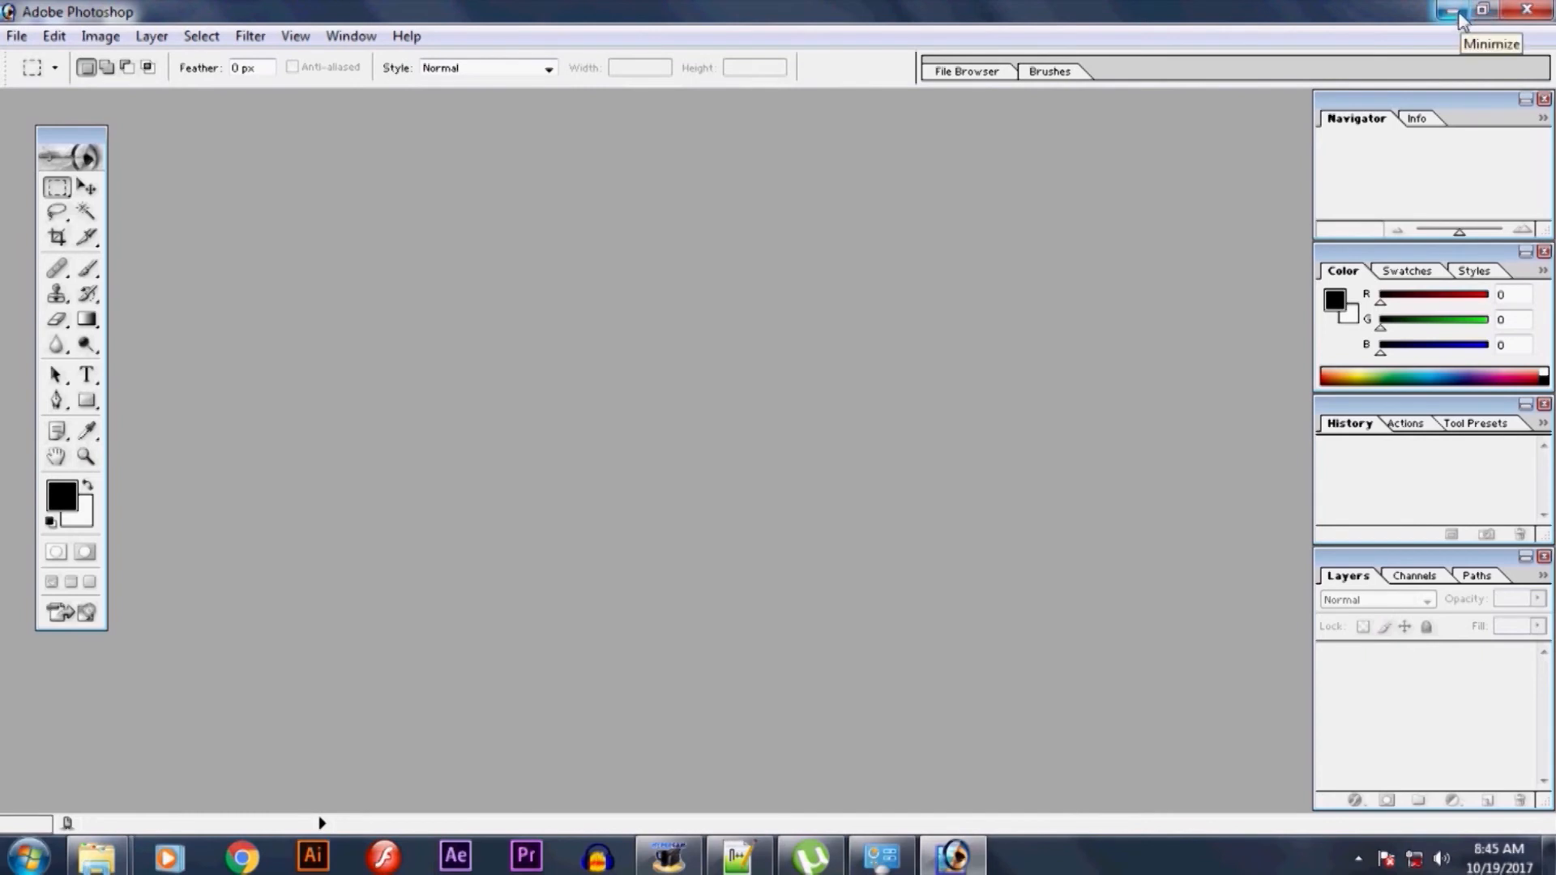